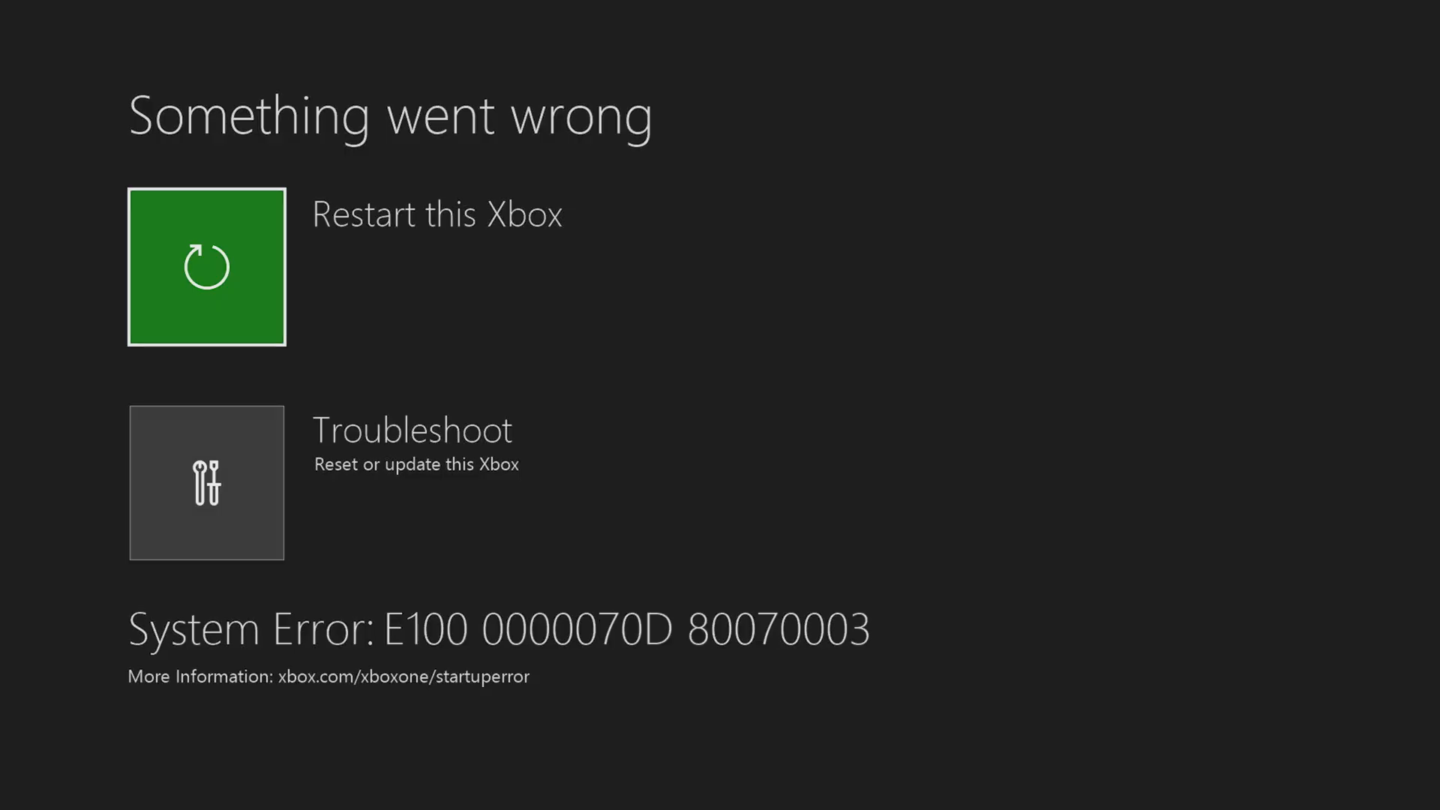
Reach Step 1 of the offline system update instructions and download the OSU1 file
left_click(206, 481)
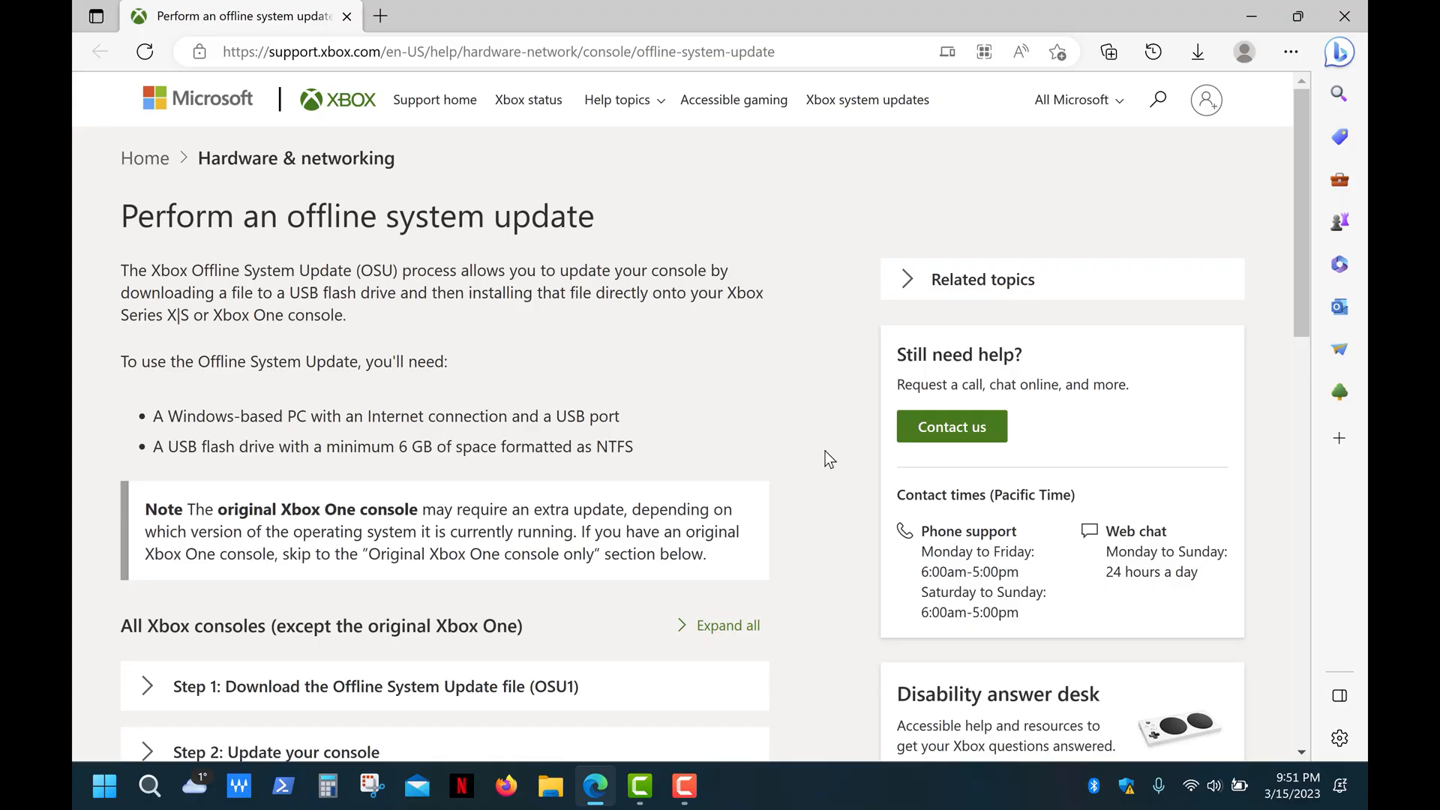
mouse_move(816, 53)
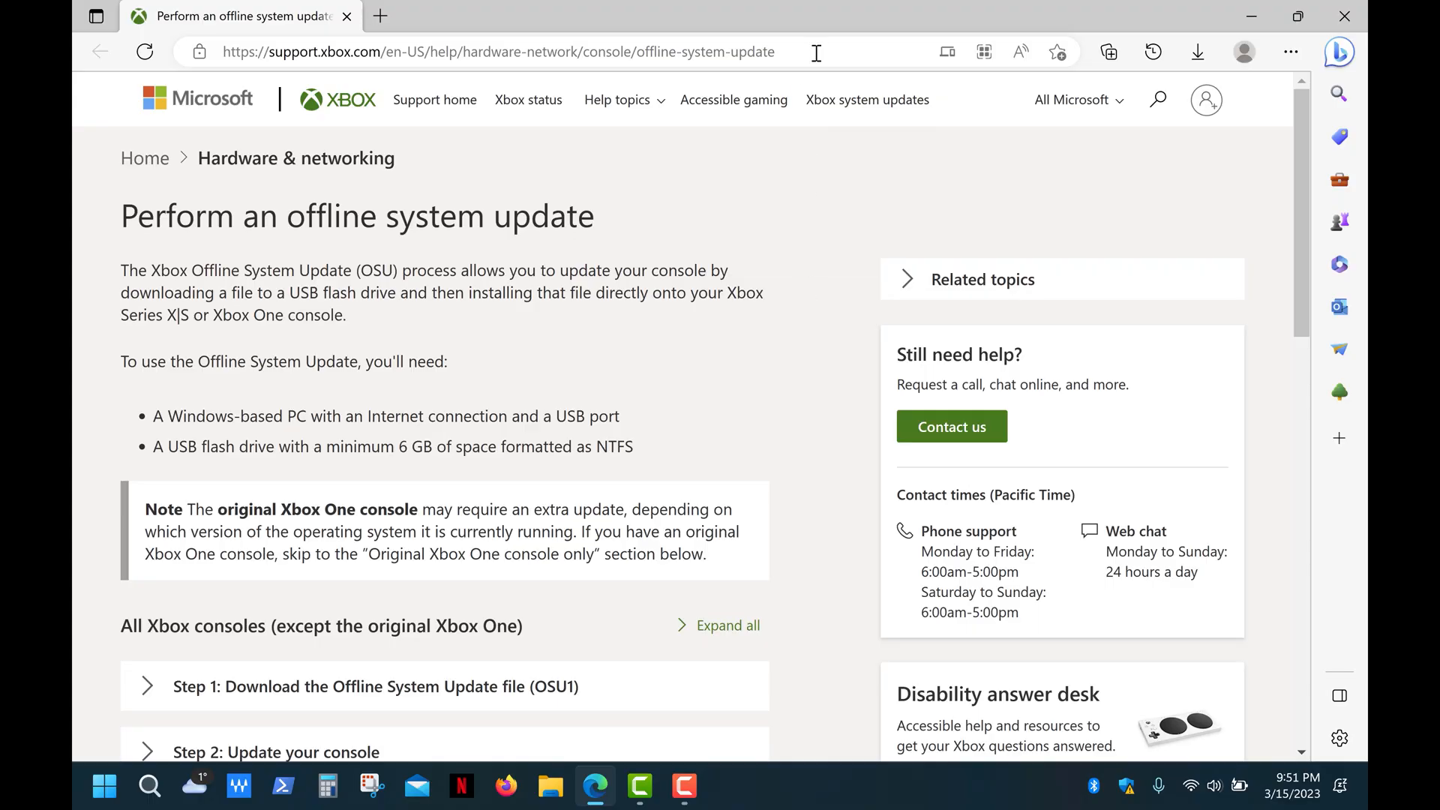
left_click(496, 51)
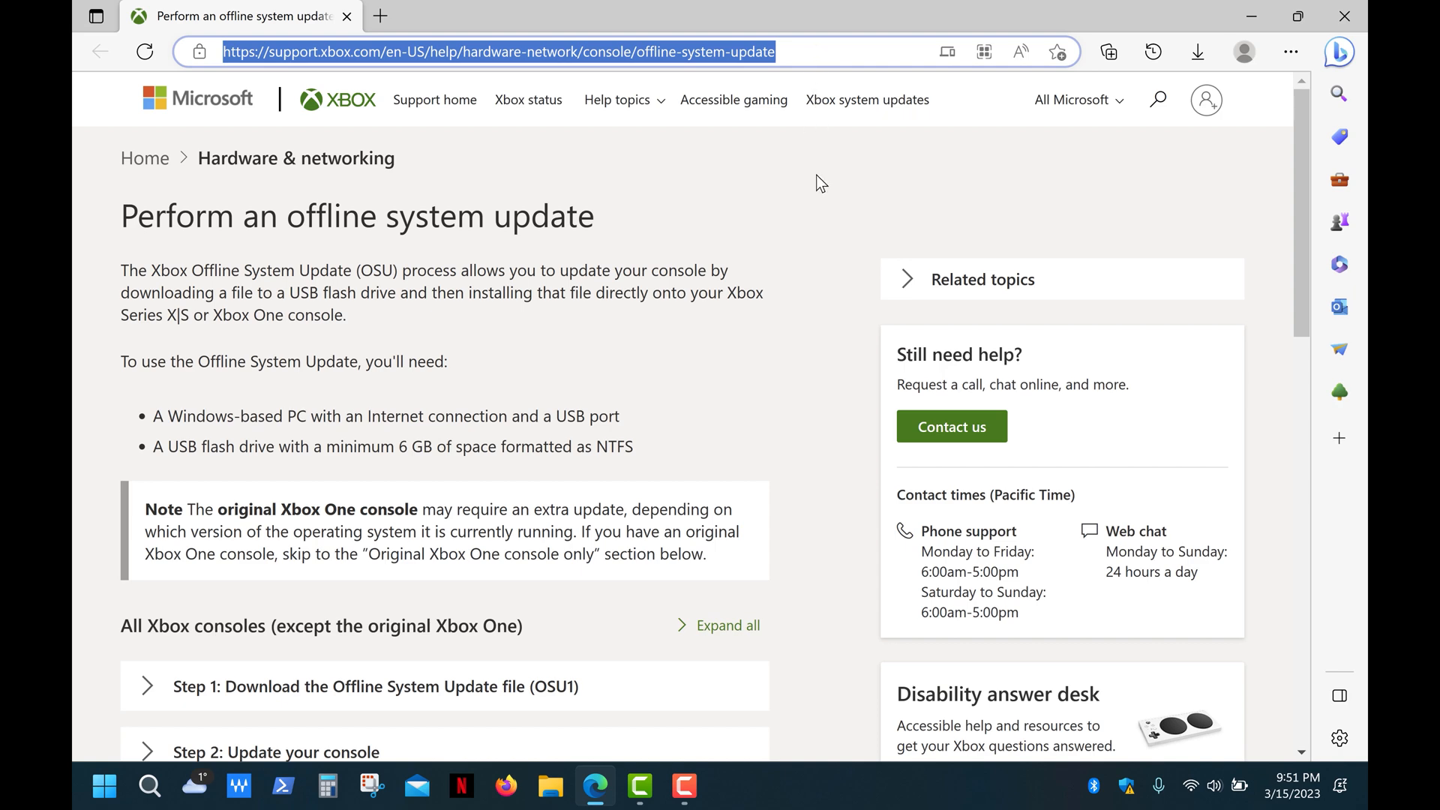
scroll("down", 3)
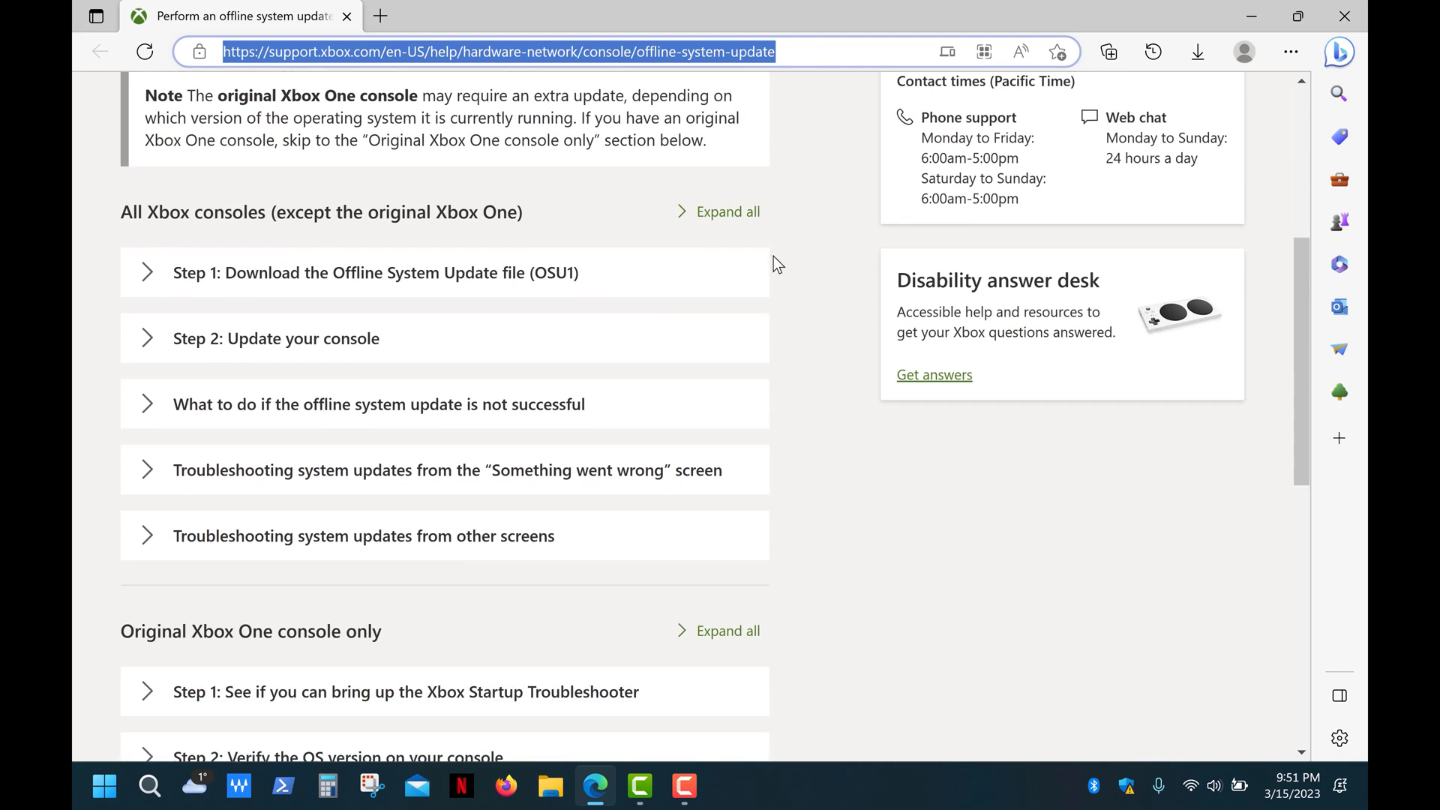
mouse_move(680, 282)
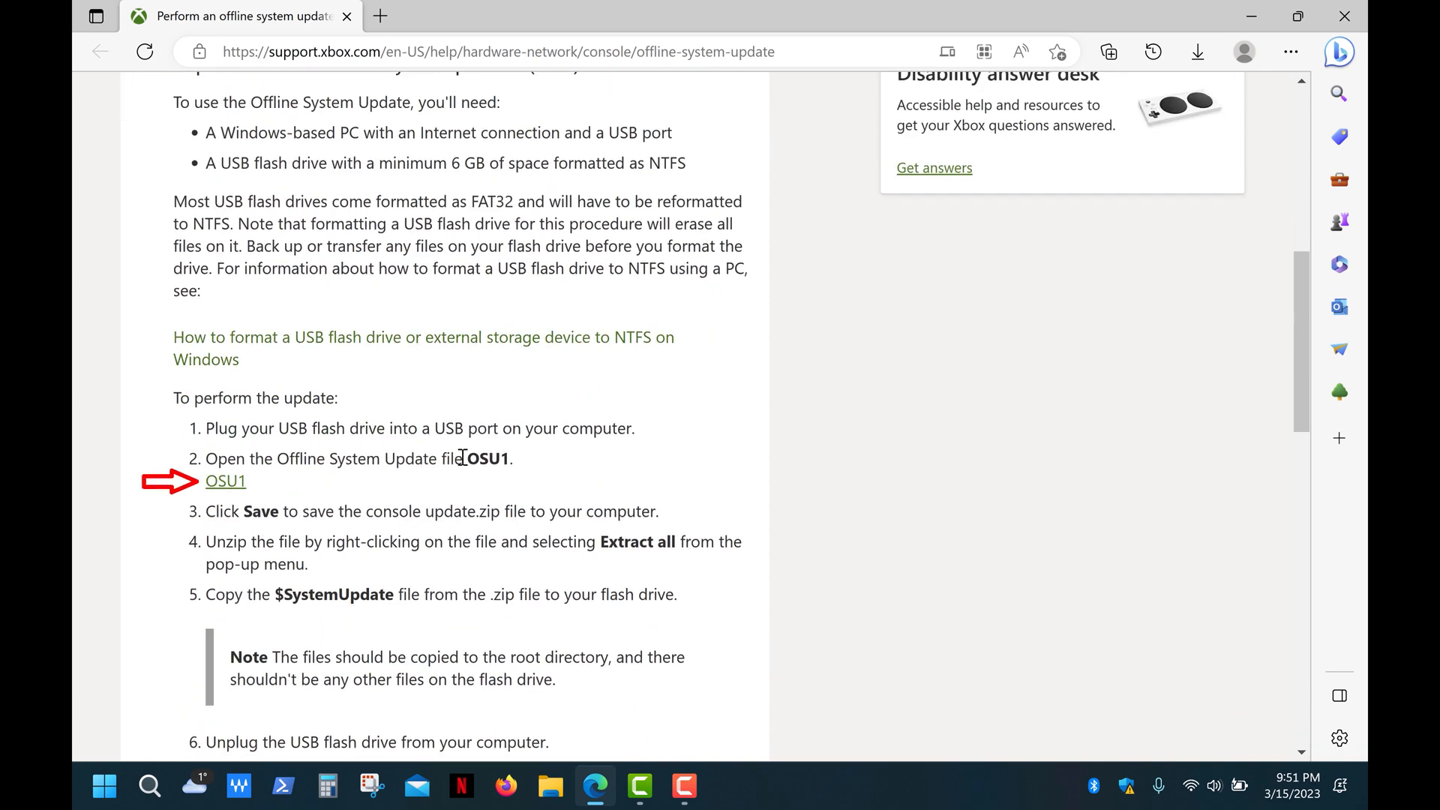
left_click(225, 480)
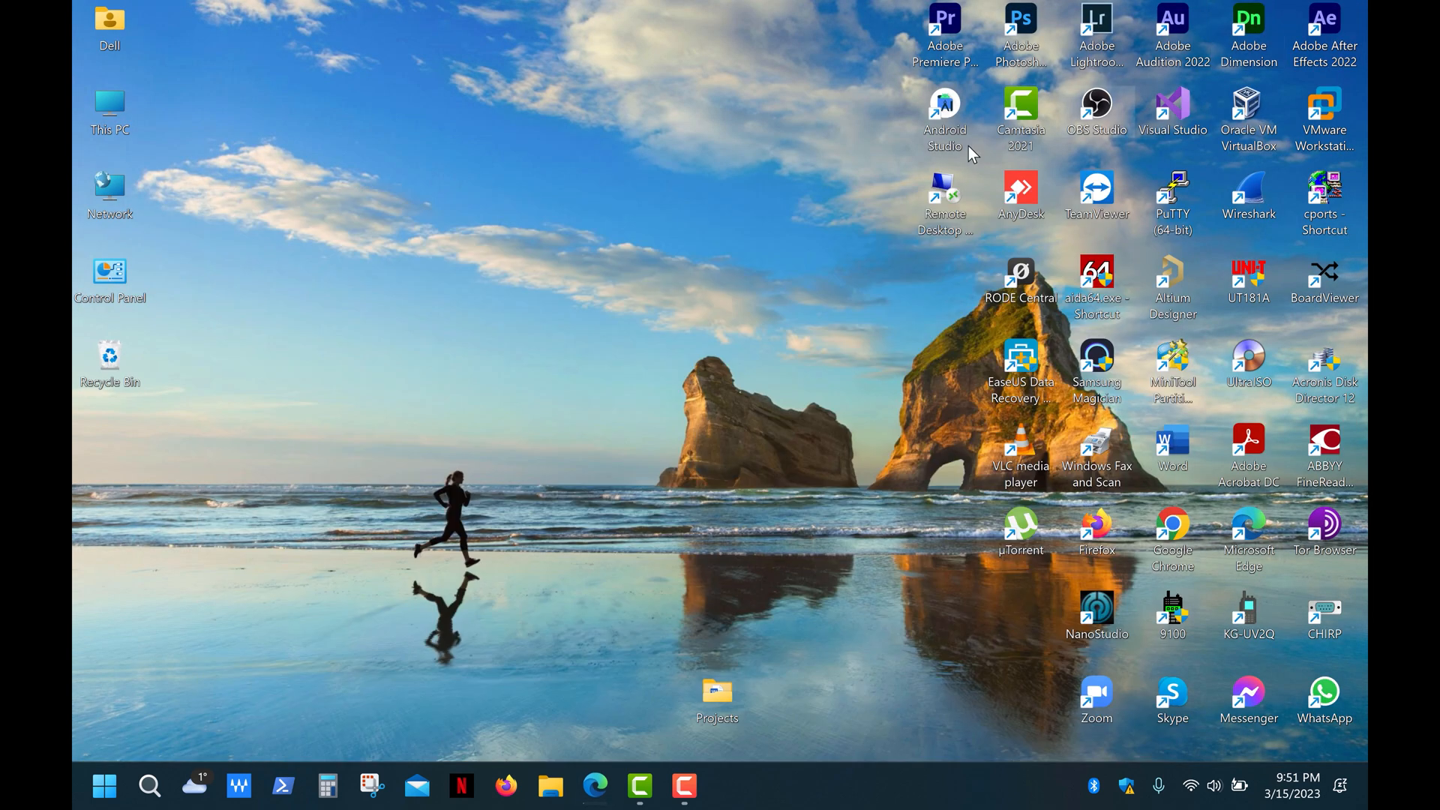
From This PC, start formatting the ESD-USB (H:) drive with NTFS as the file system
double_click(109, 104)
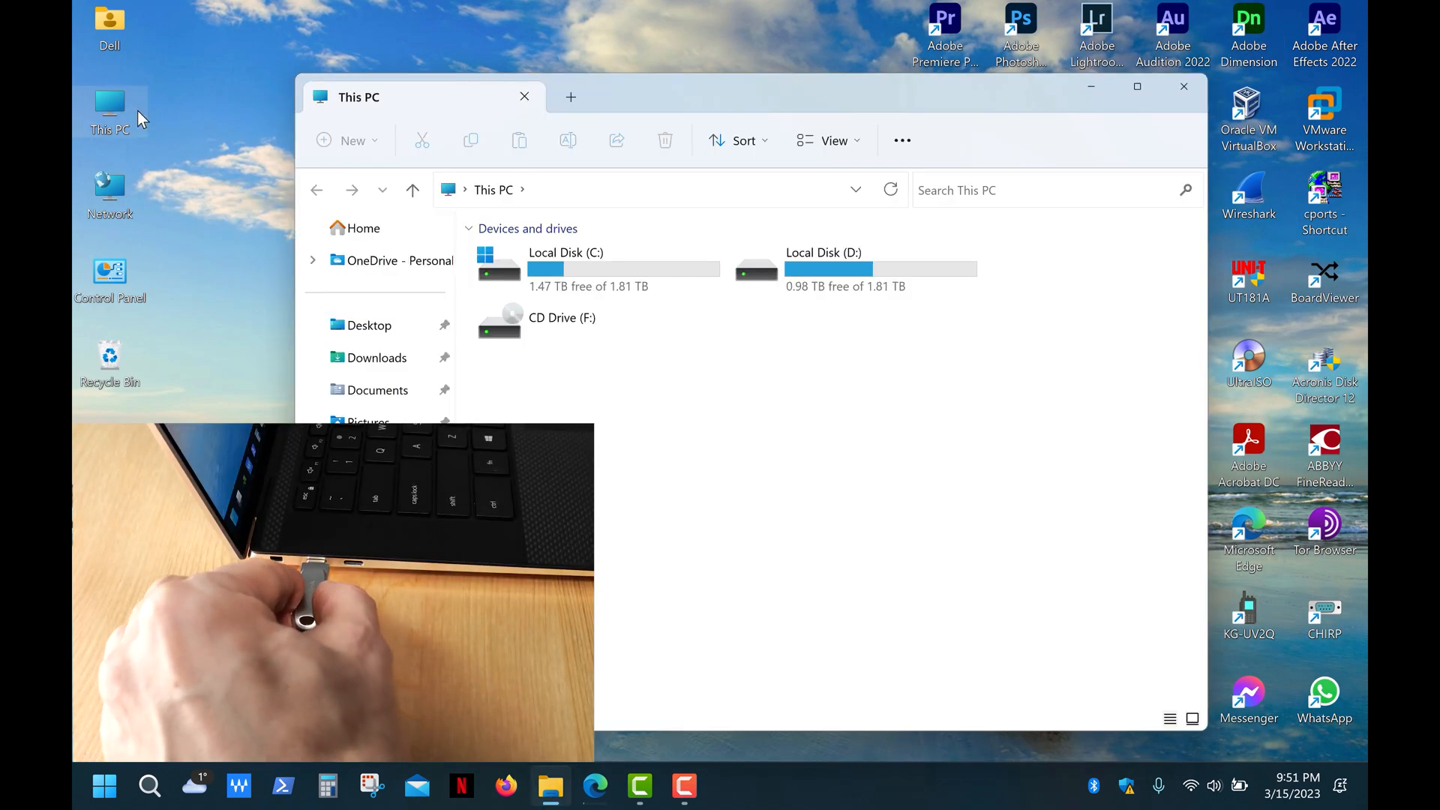
right_click(821, 330)
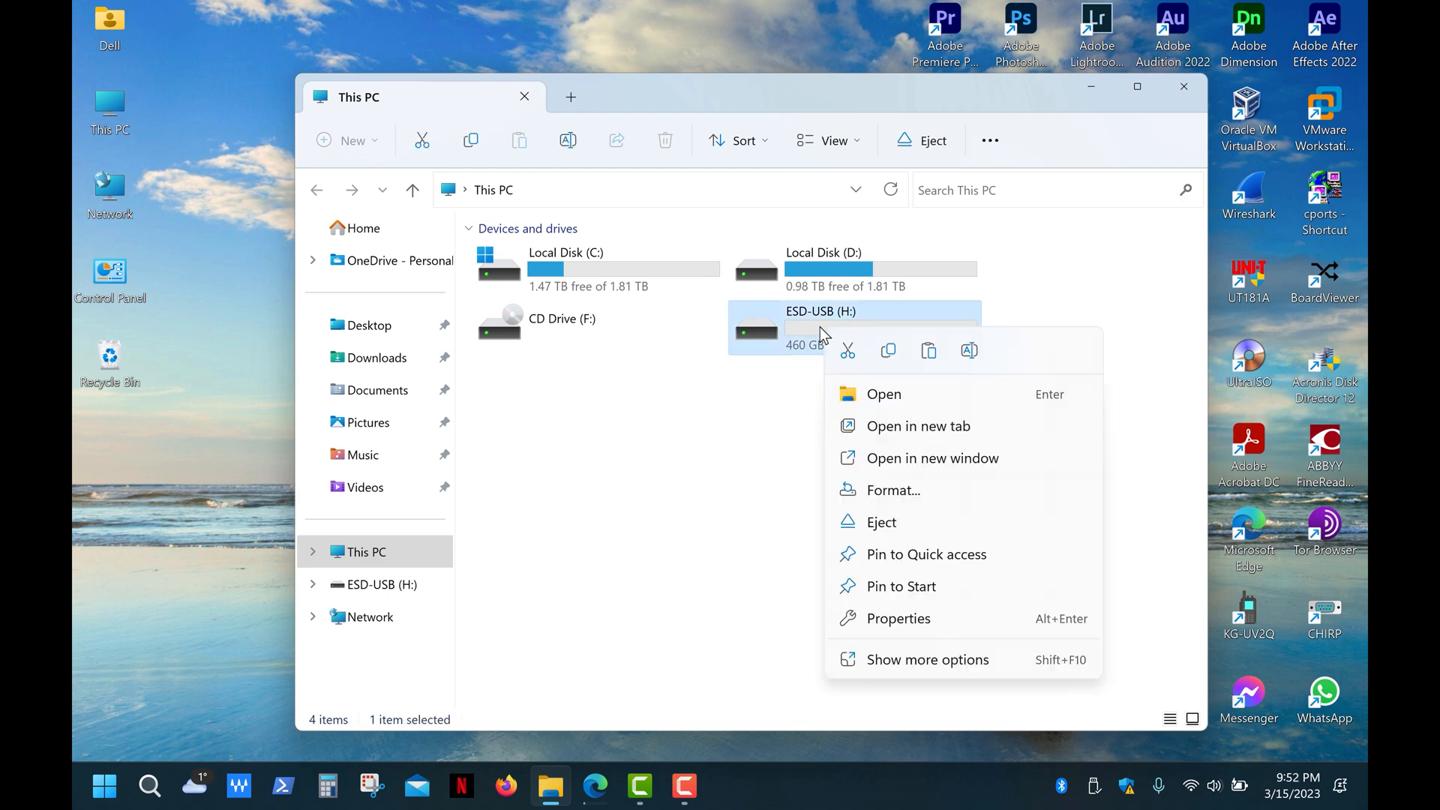
left_click(891, 489)
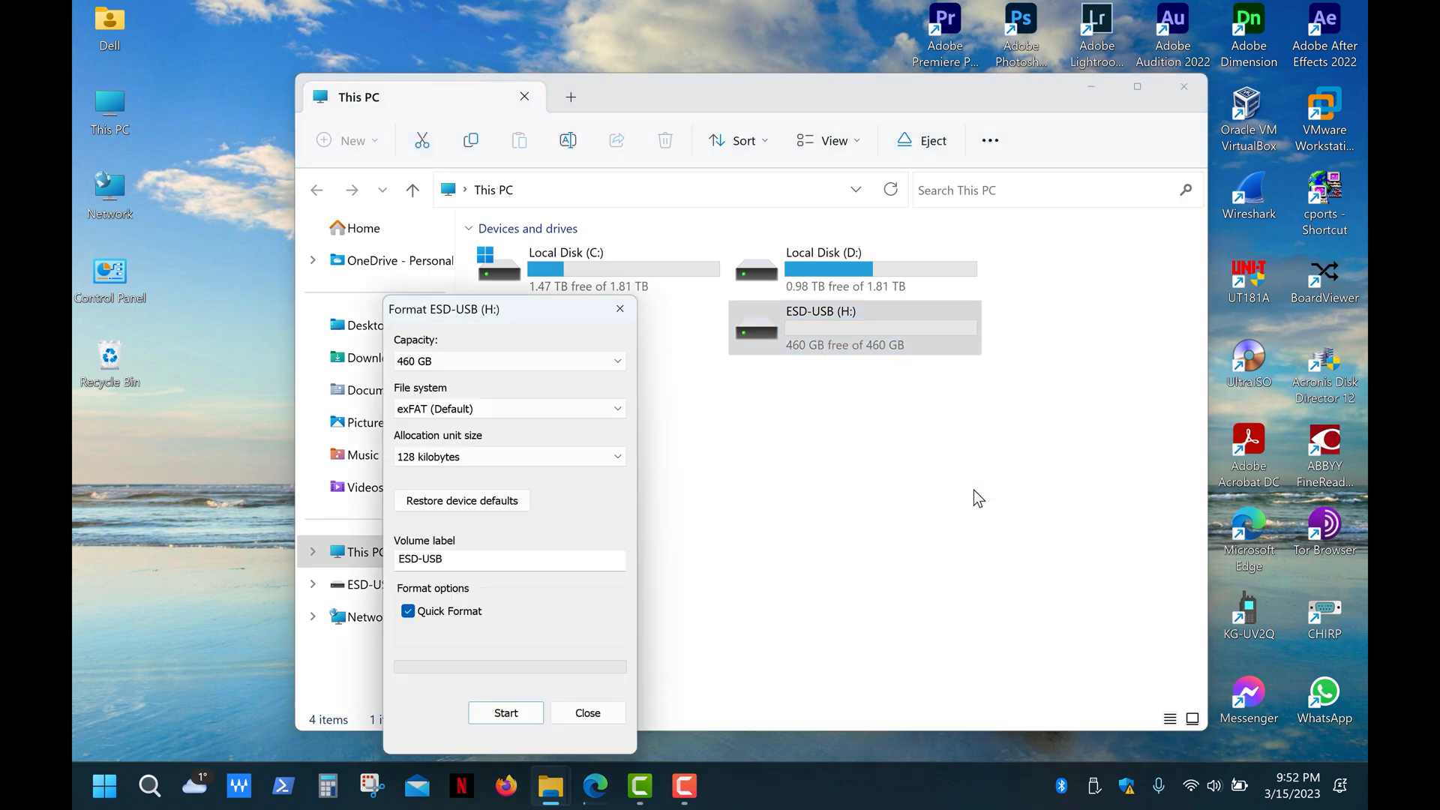
left_click(509, 408)
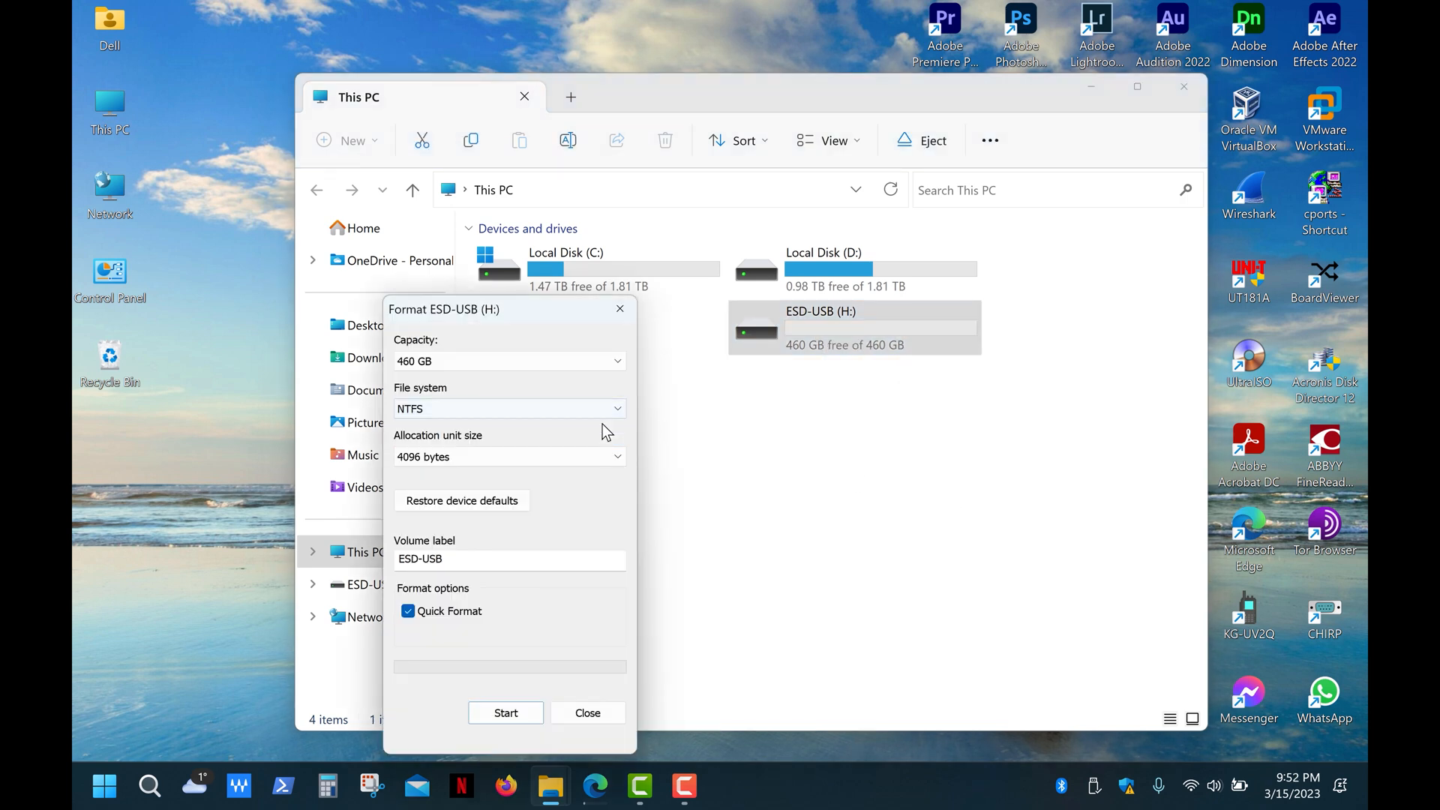
Run the format, confirming data erasure, and dismiss the completion and format dialogs
left_click(505, 712)
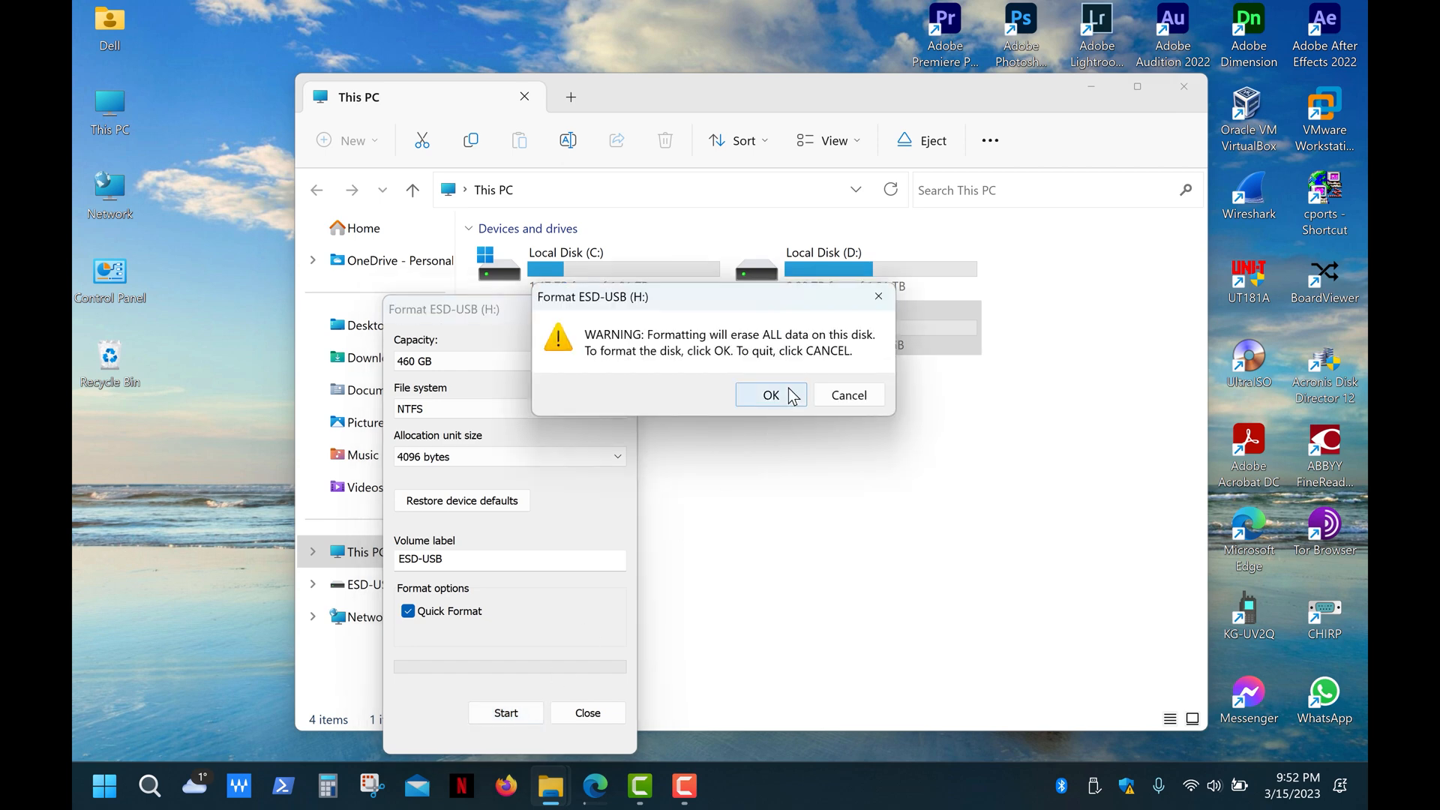
left_click(771, 394)
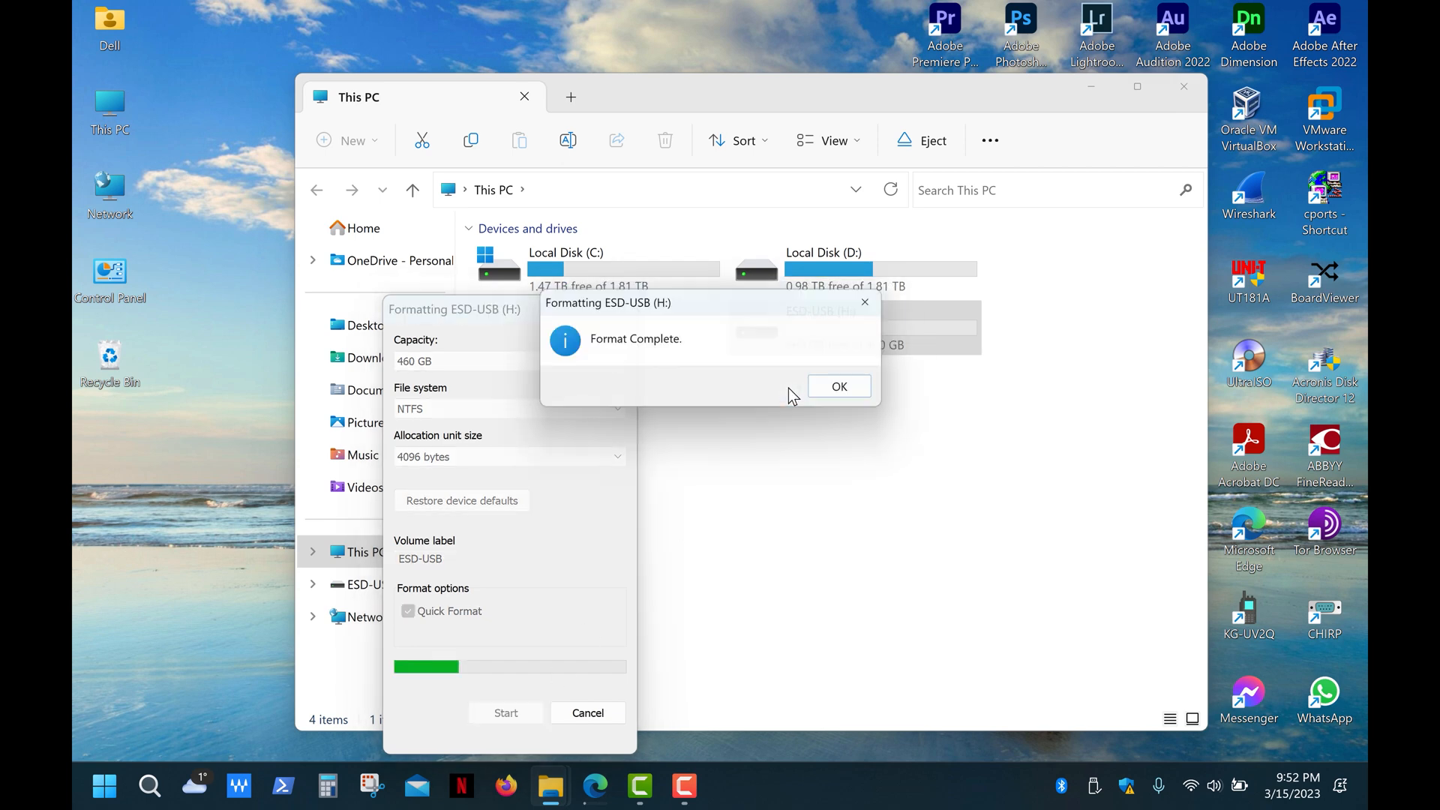
left_click(837, 385)
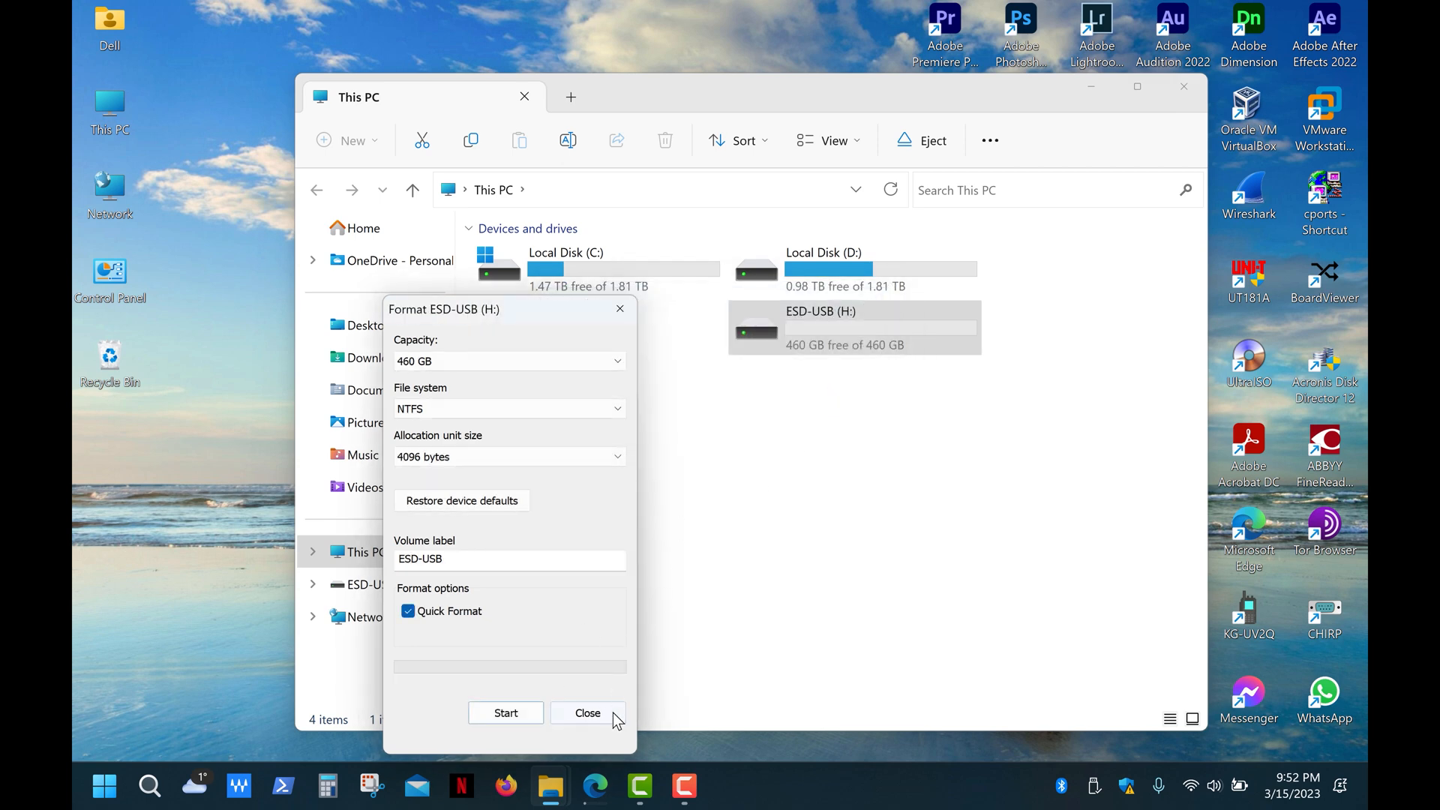
left_click(586, 712)
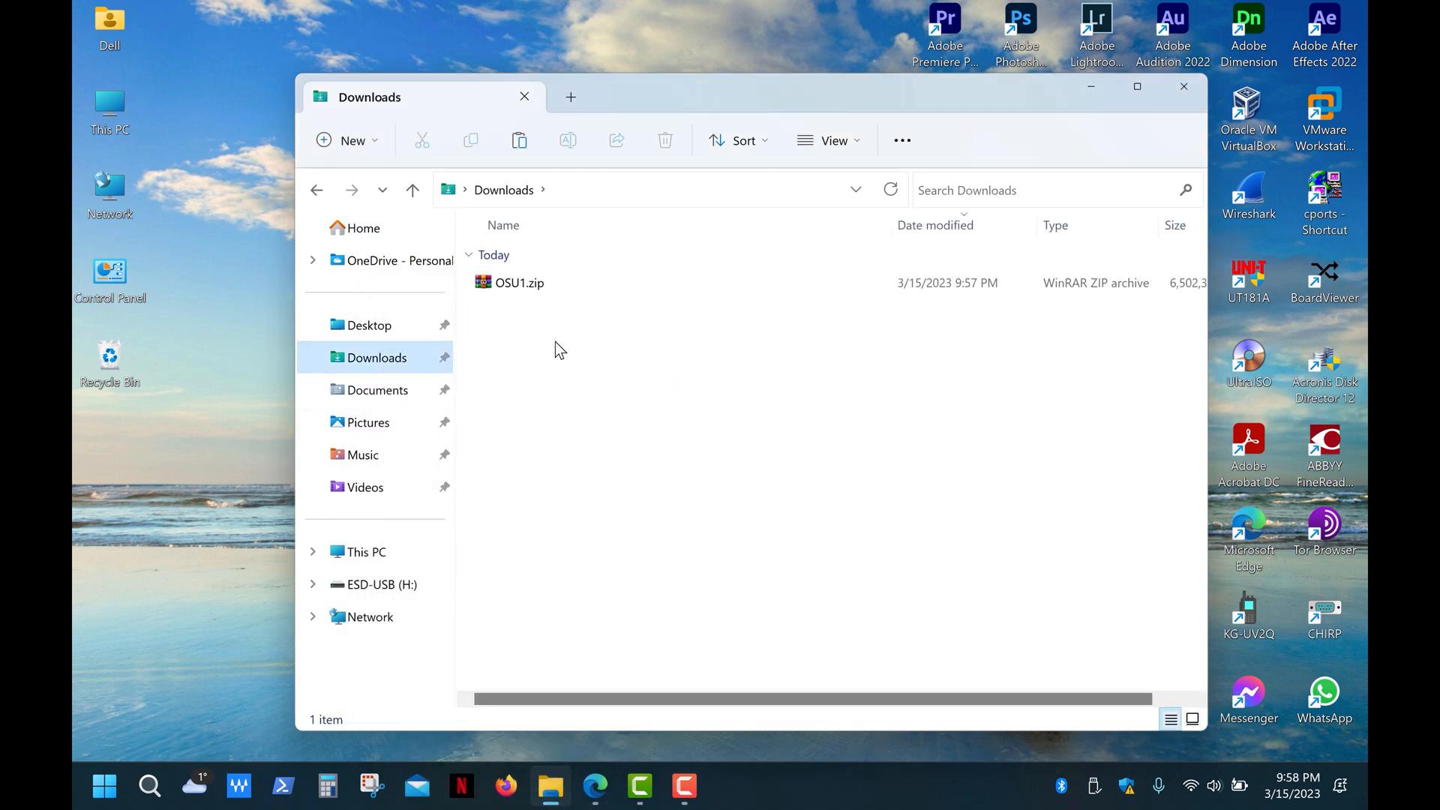
Extract OSU1.zip in Downloads into an OSU1 folder without auto-showing the extracted files
right_click(519, 282)
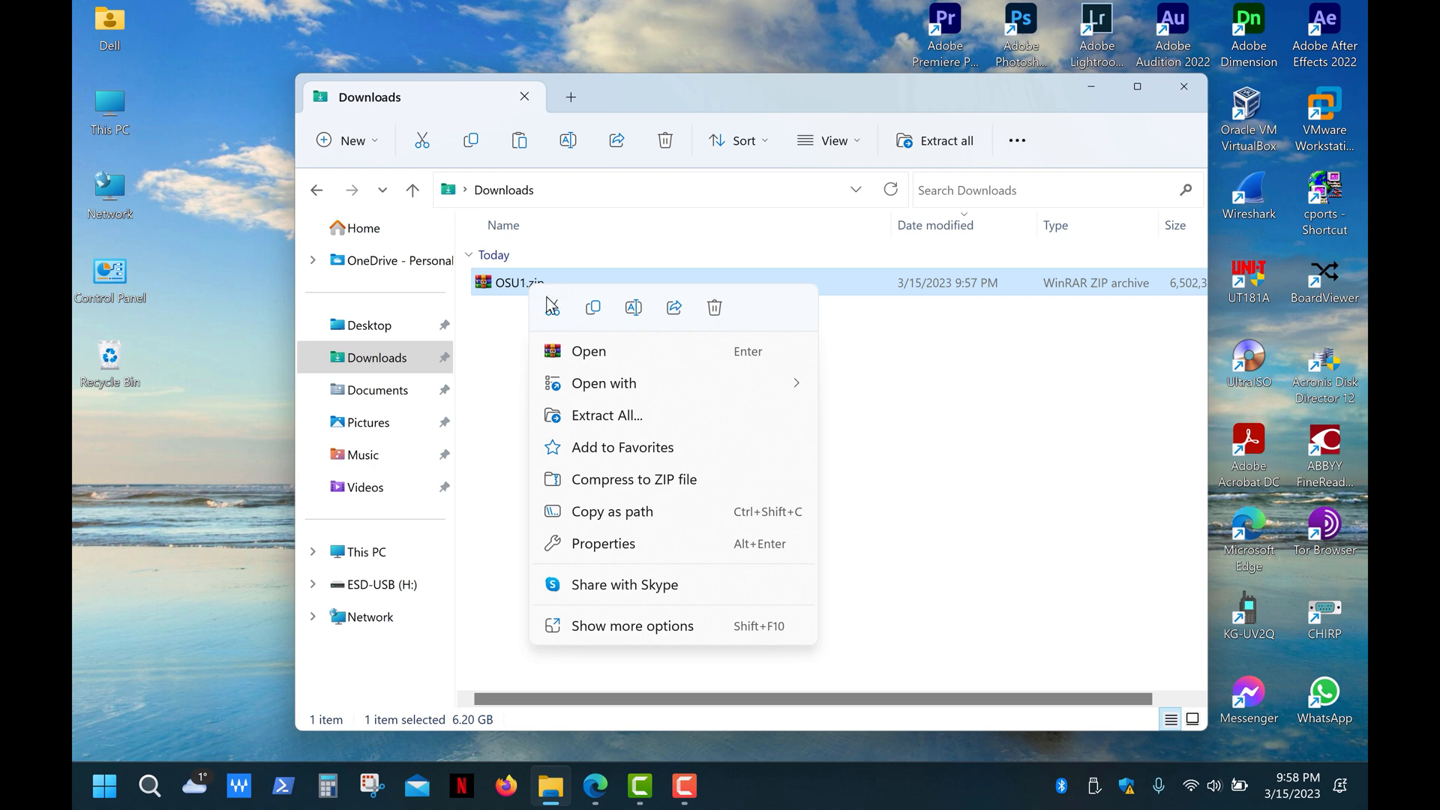
left_click(606, 415)
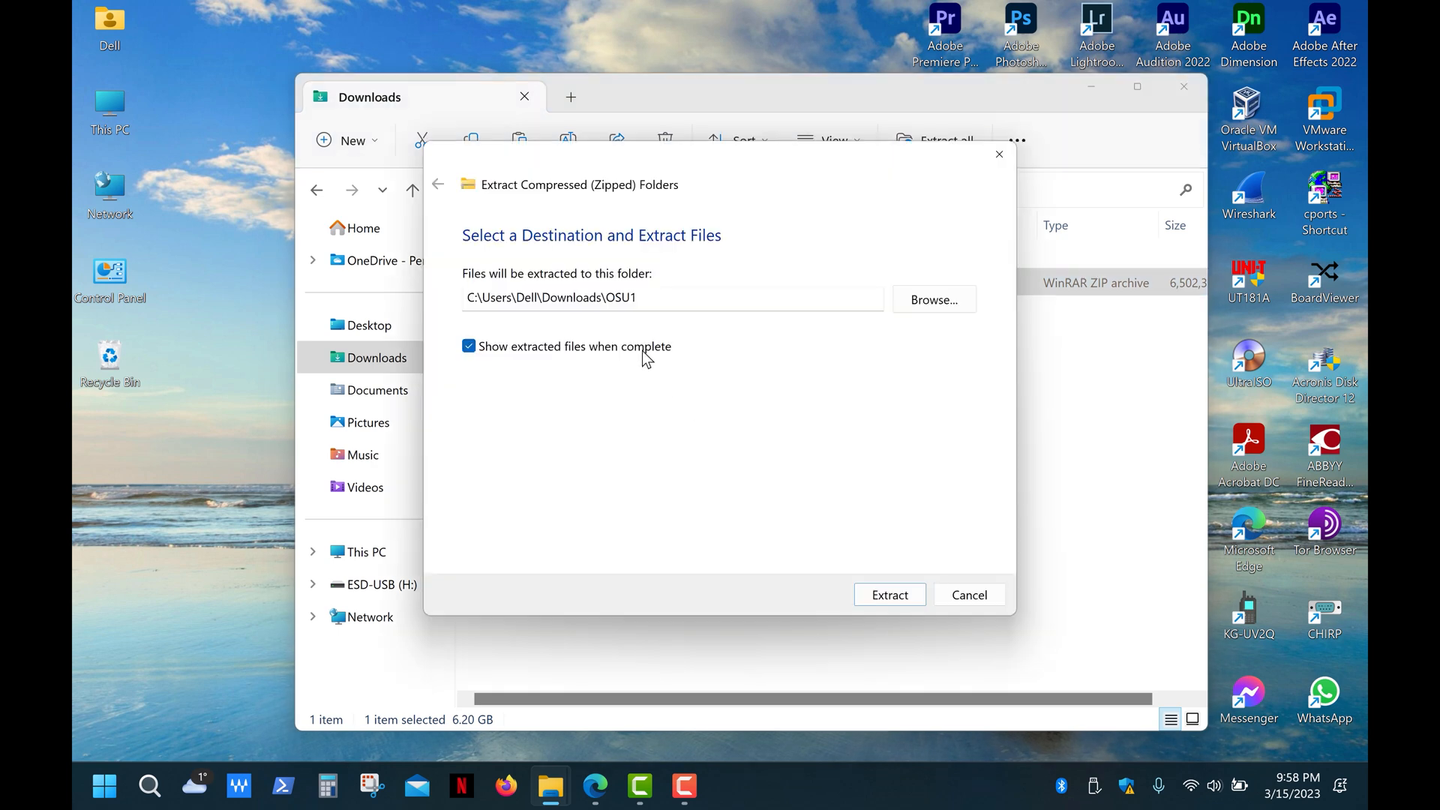
left_click(469, 347)
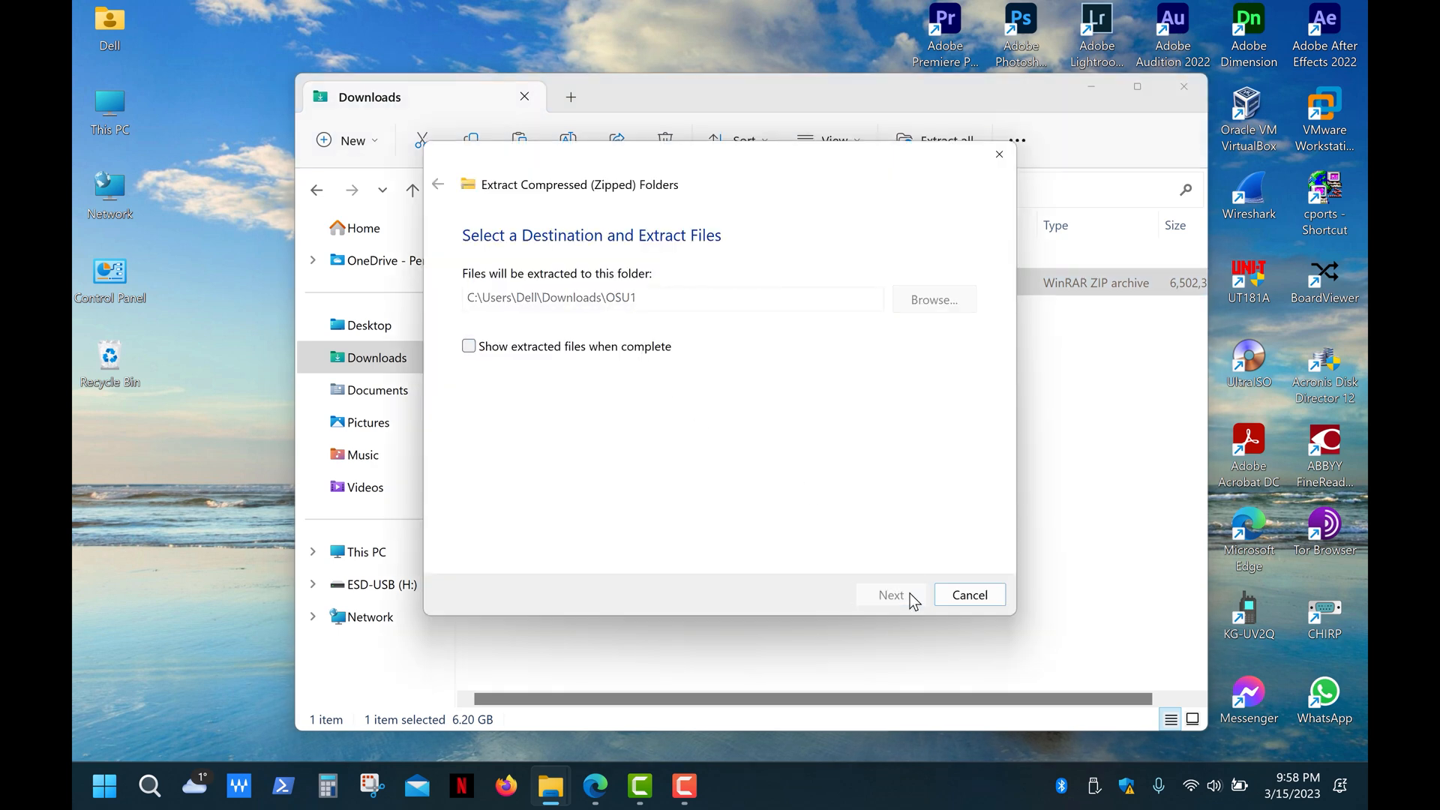
left_click(890, 594)
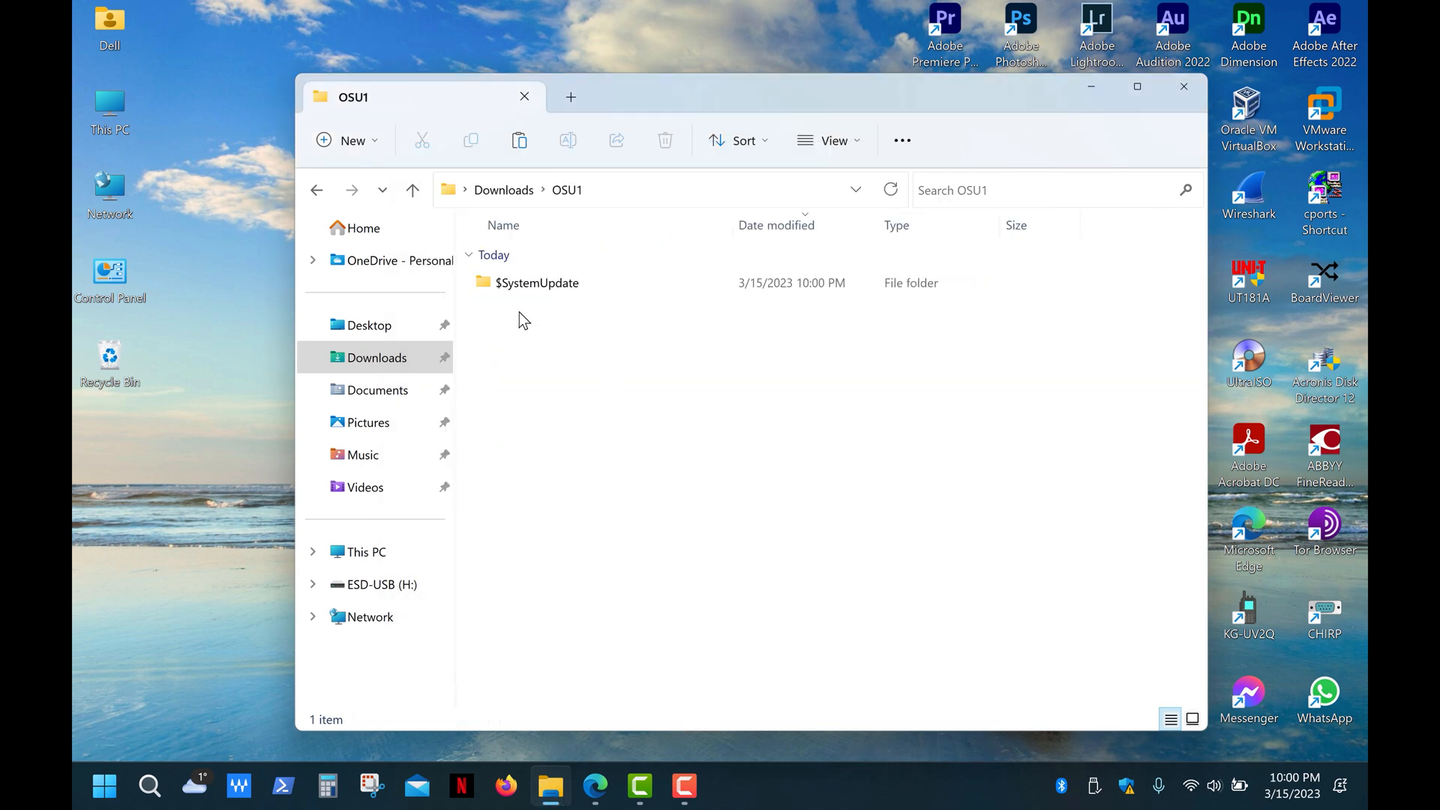
Copy $SystemUpdate and paste it onto the root of the empty ESD-USB (H:) drive
right_click(537, 282)
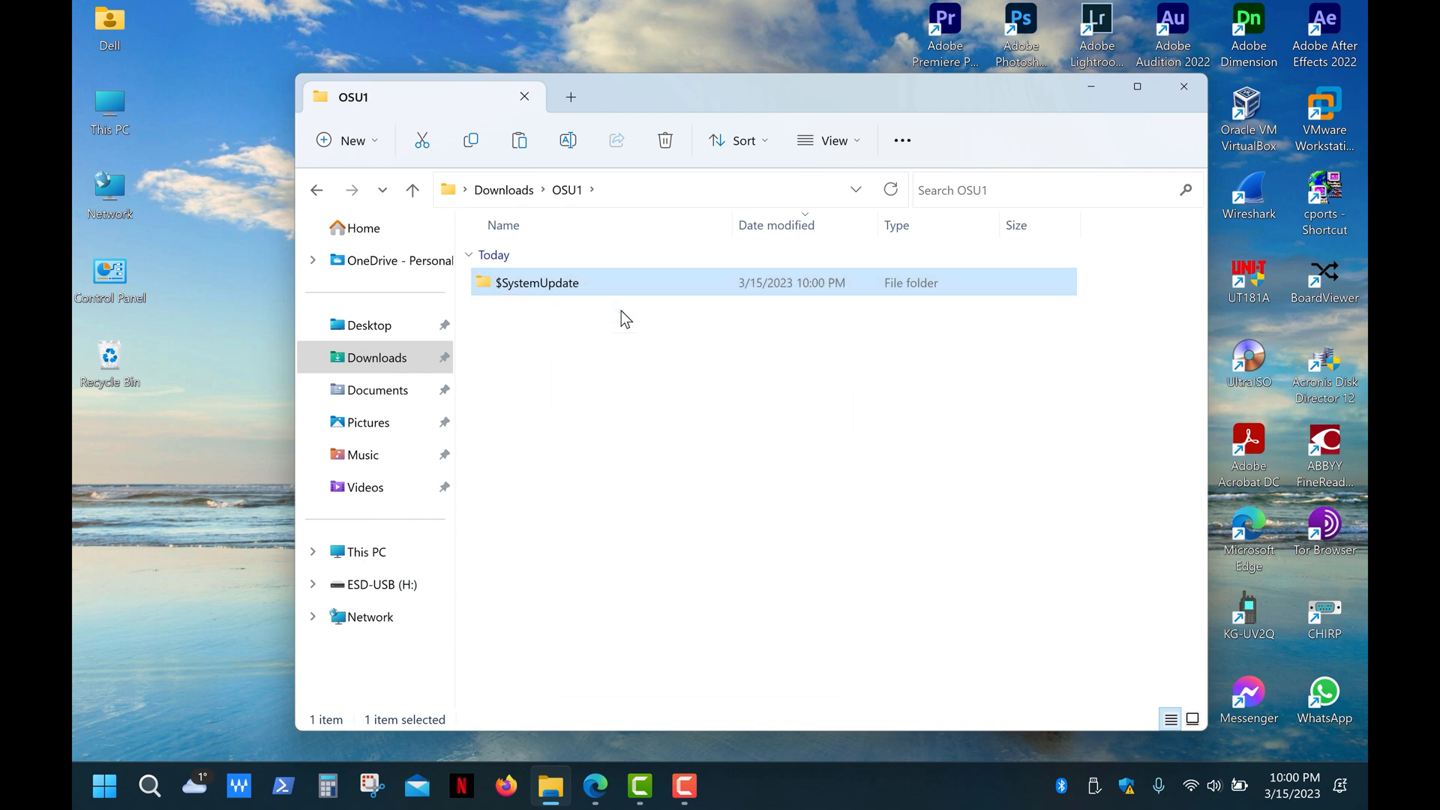
left_click(363, 552)
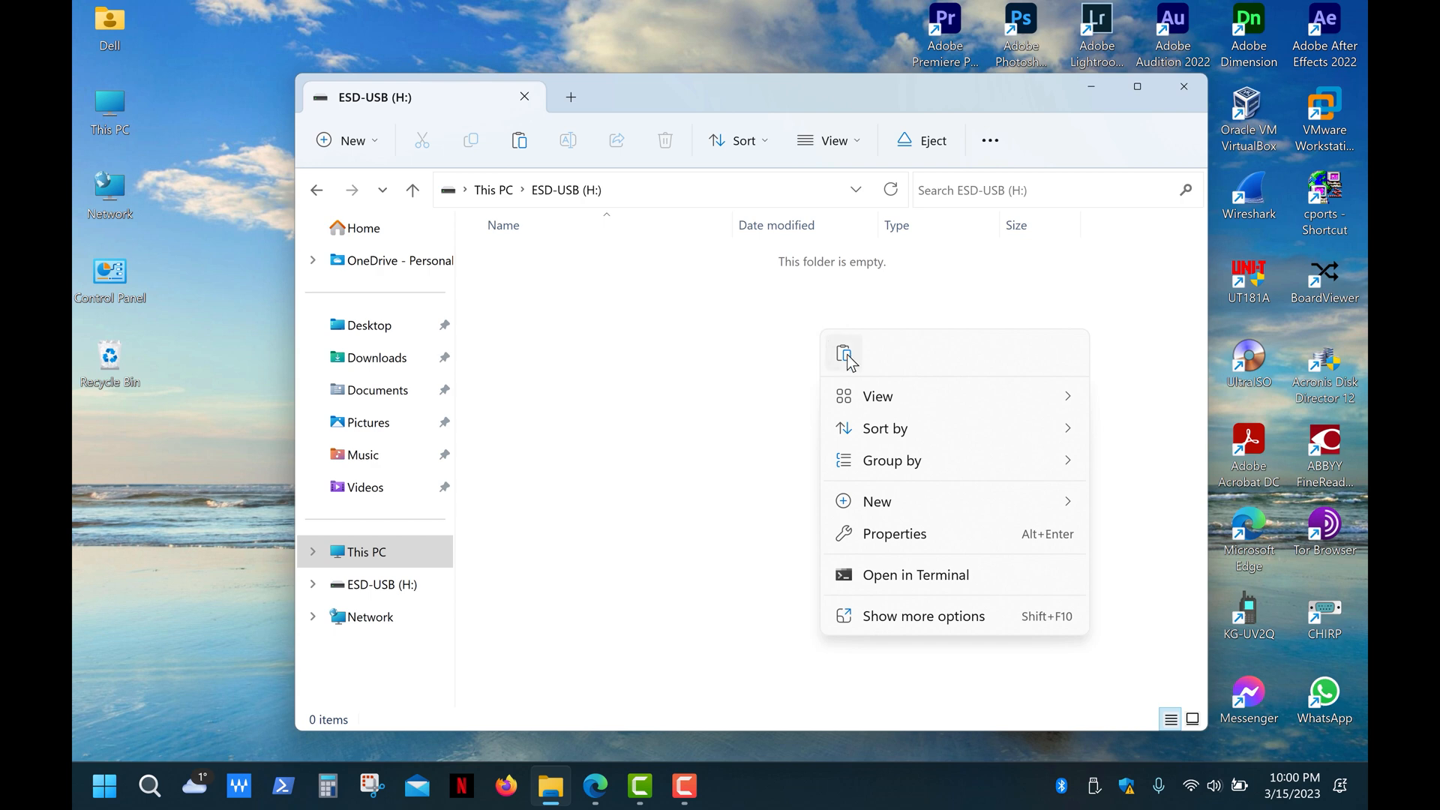
left_click(845, 354)
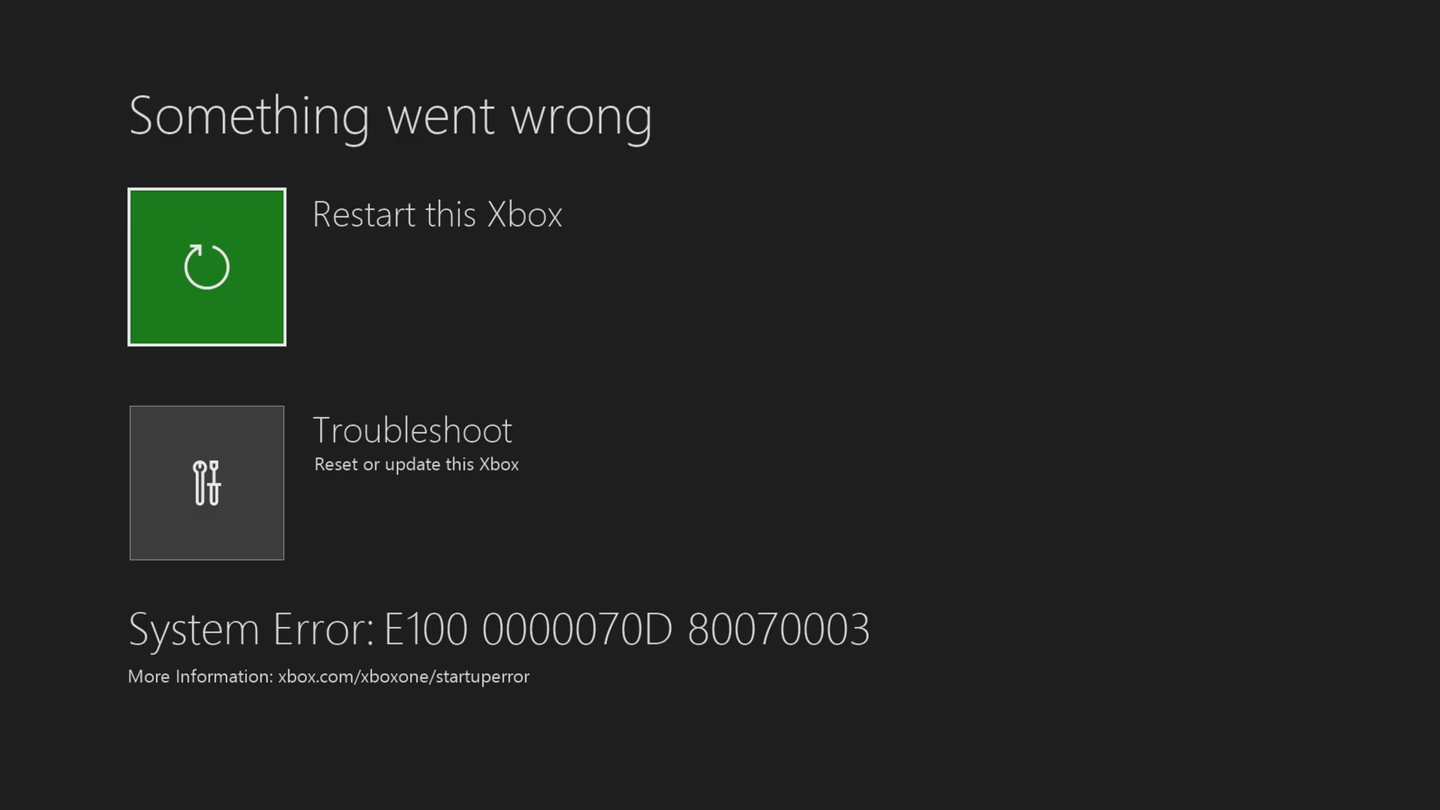
left_click(207, 267)
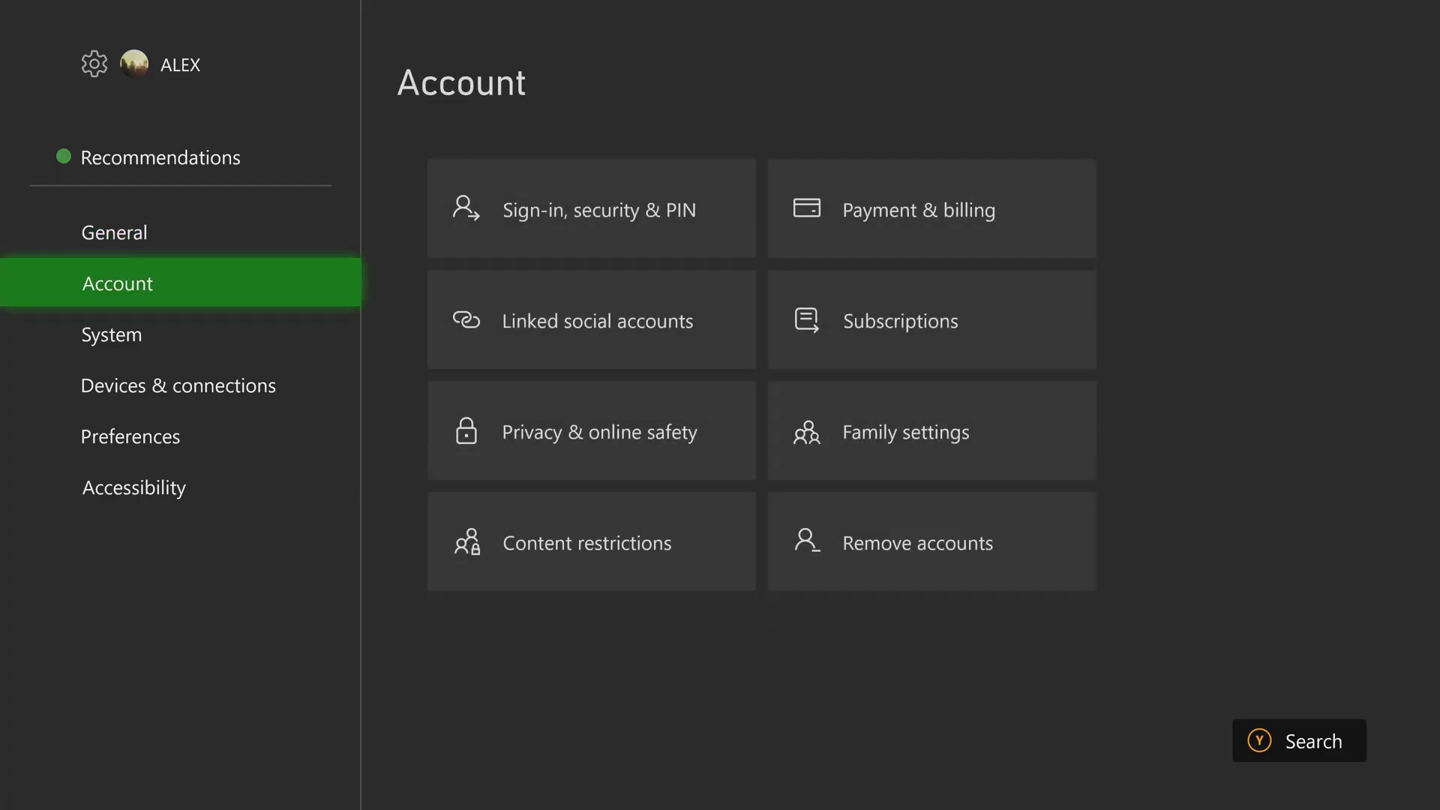
left_click(111, 333)
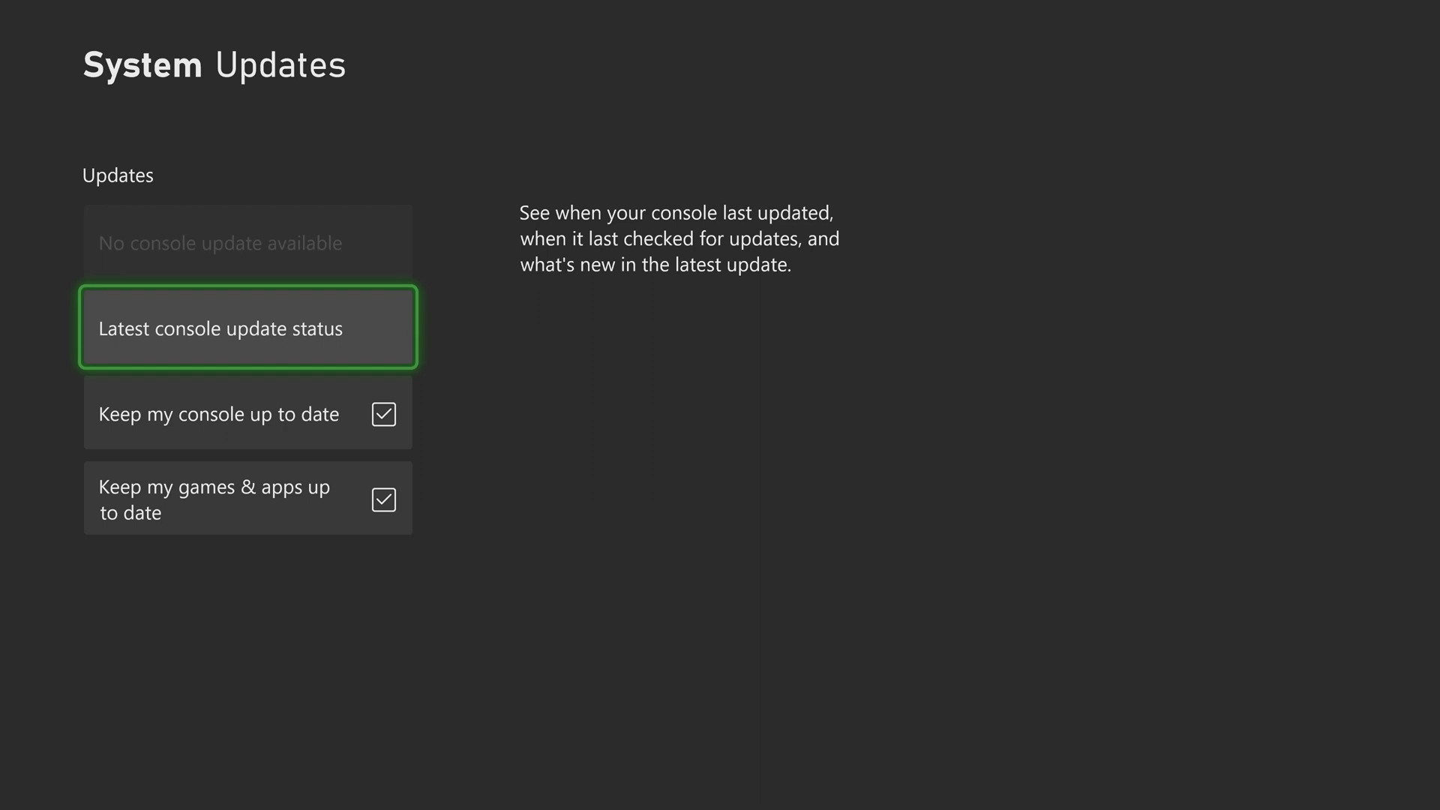
left_click(247, 327)
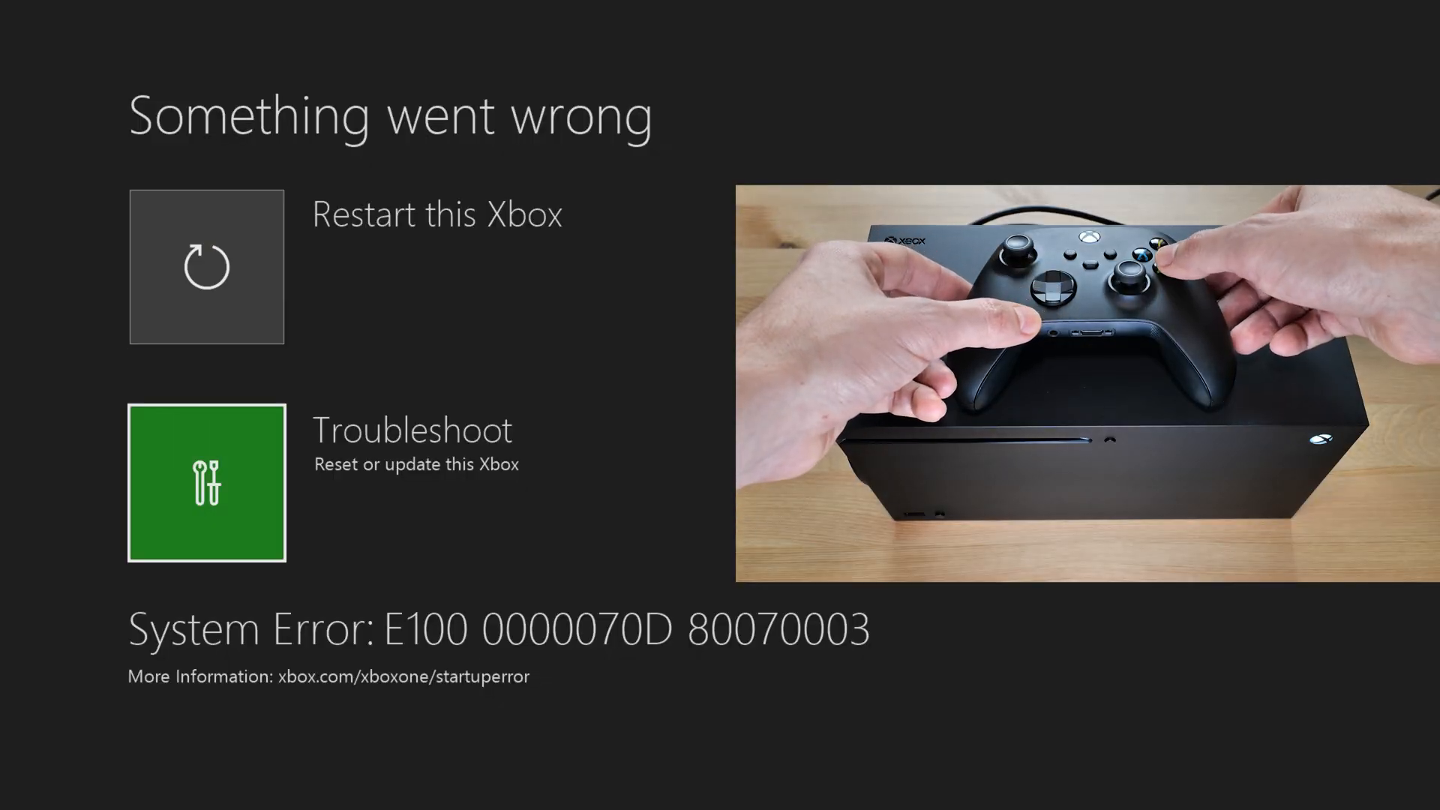
Re-enter Troubleshoot after inserting the USB so Offline system update becomes available
left_click(207, 481)
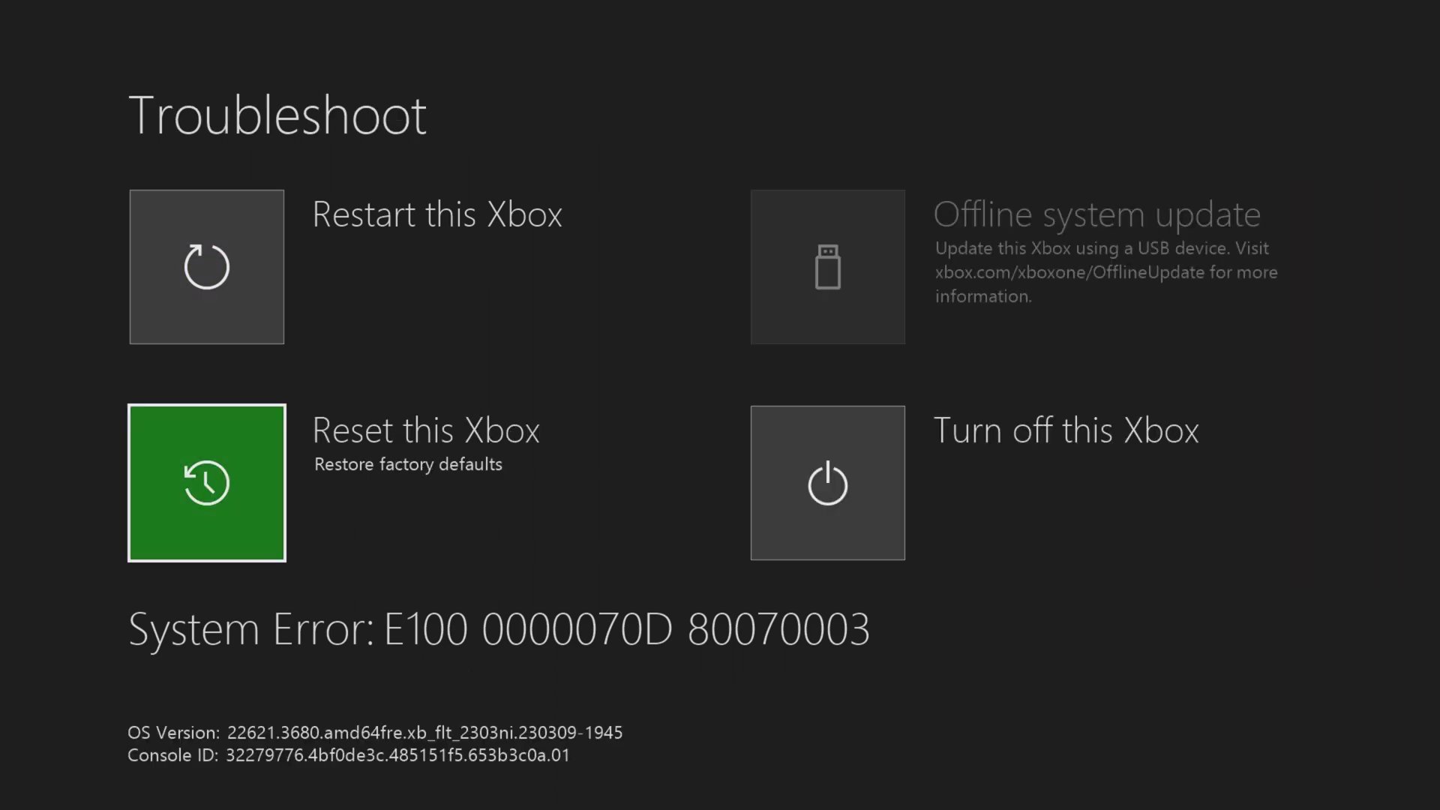
left_click(207, 482)
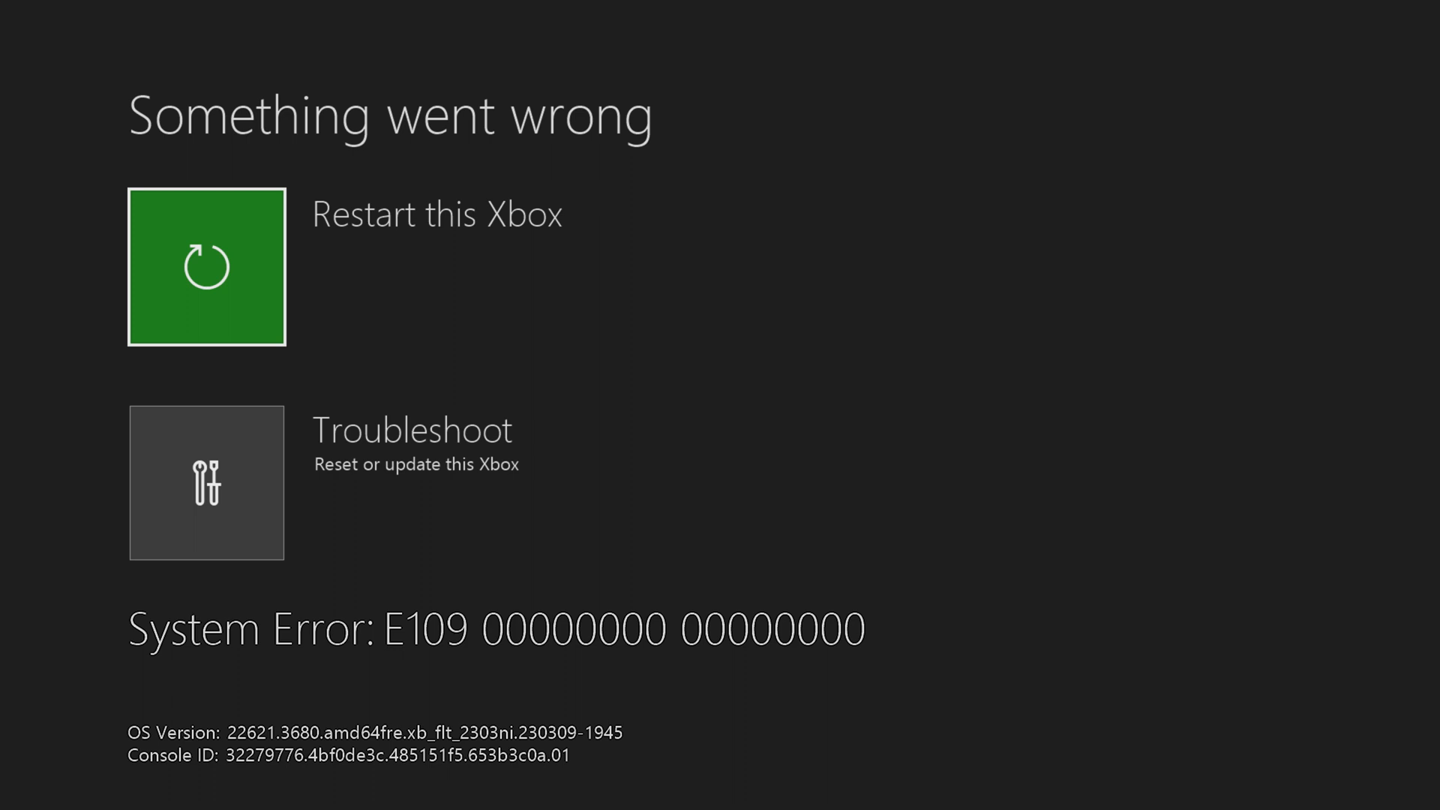
left_click(205, 481)
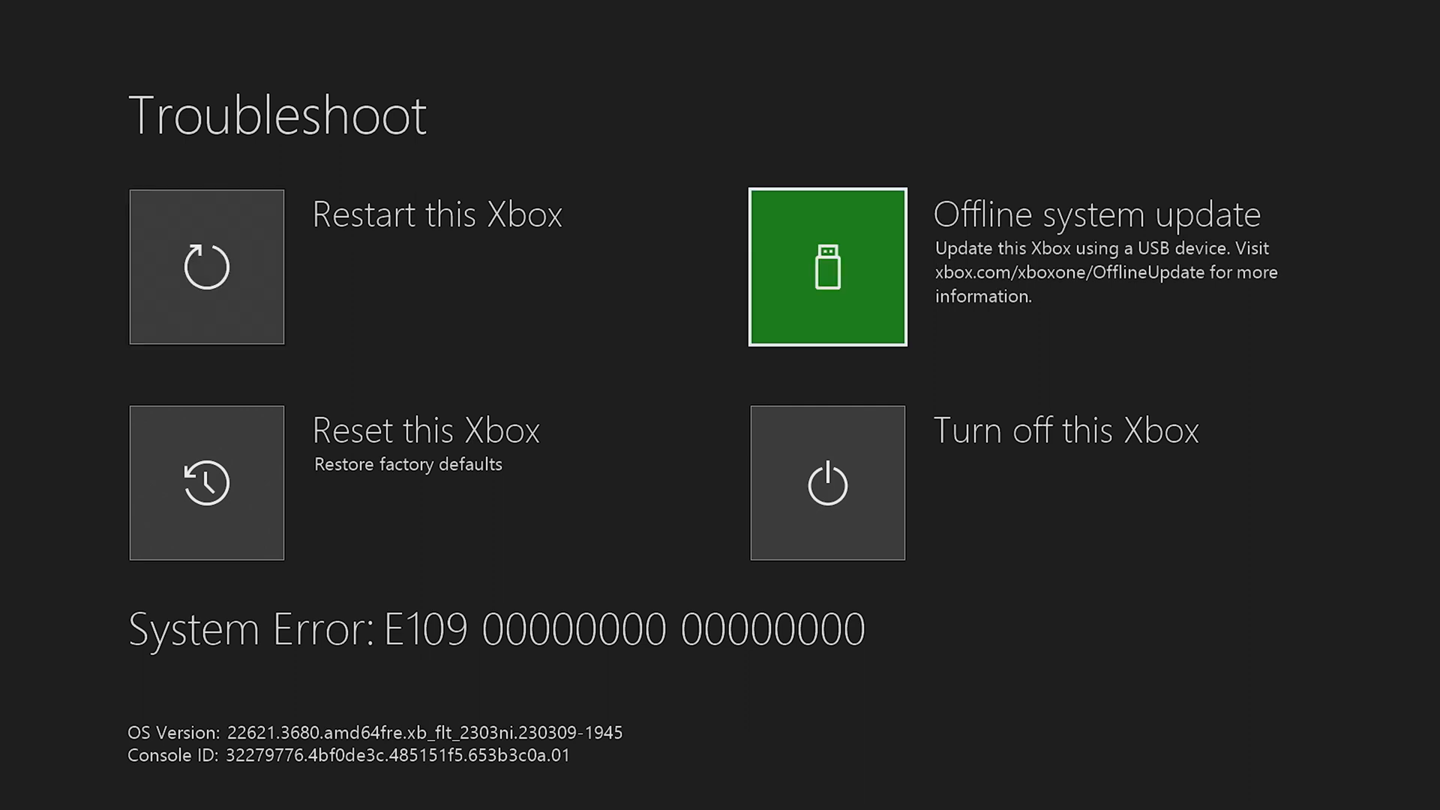
Run Offline system update from the USB drive so the console restarts into language setup
left_click(825, 267)
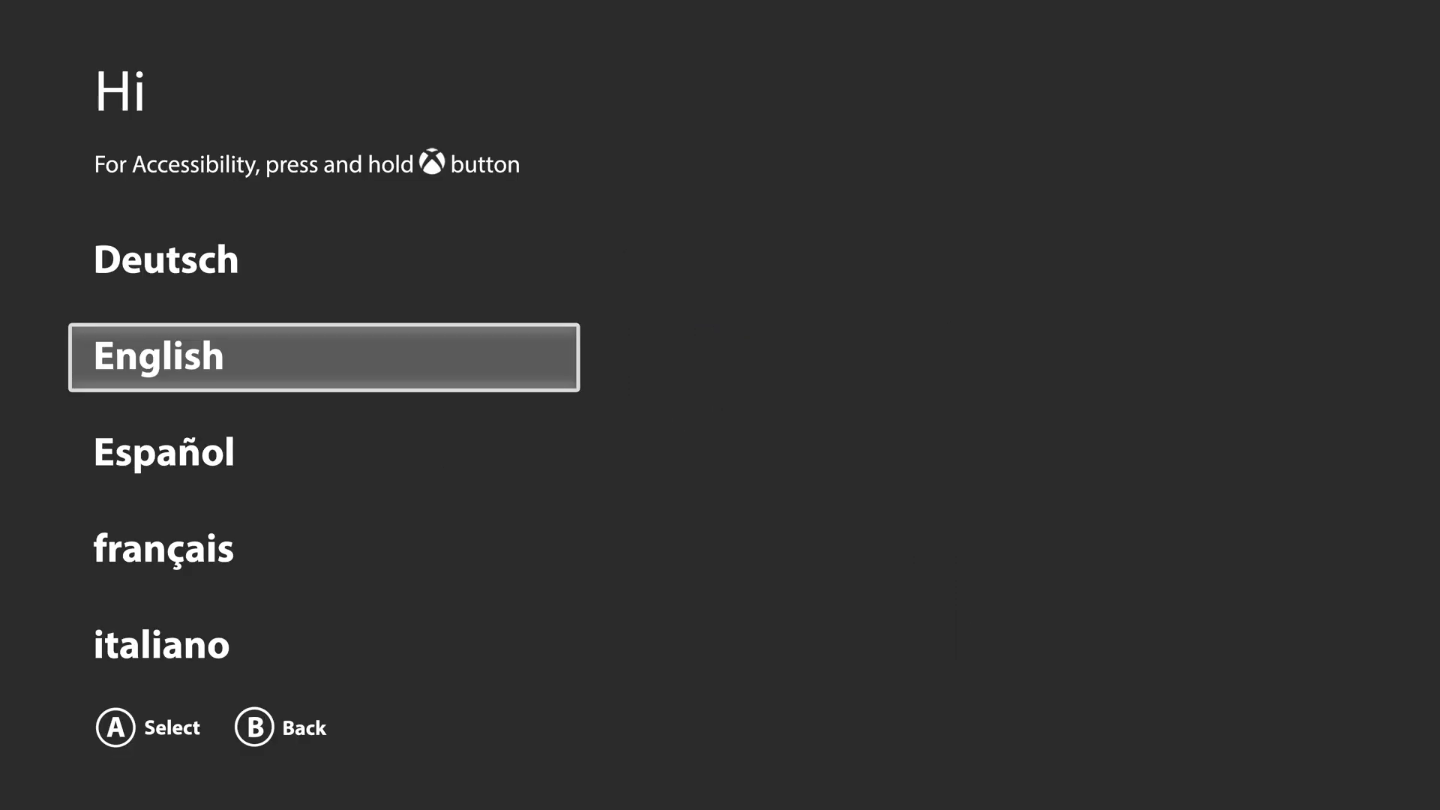
Choose English (United States) and continue past sign-in to the Home screen
left_click(322, 357)
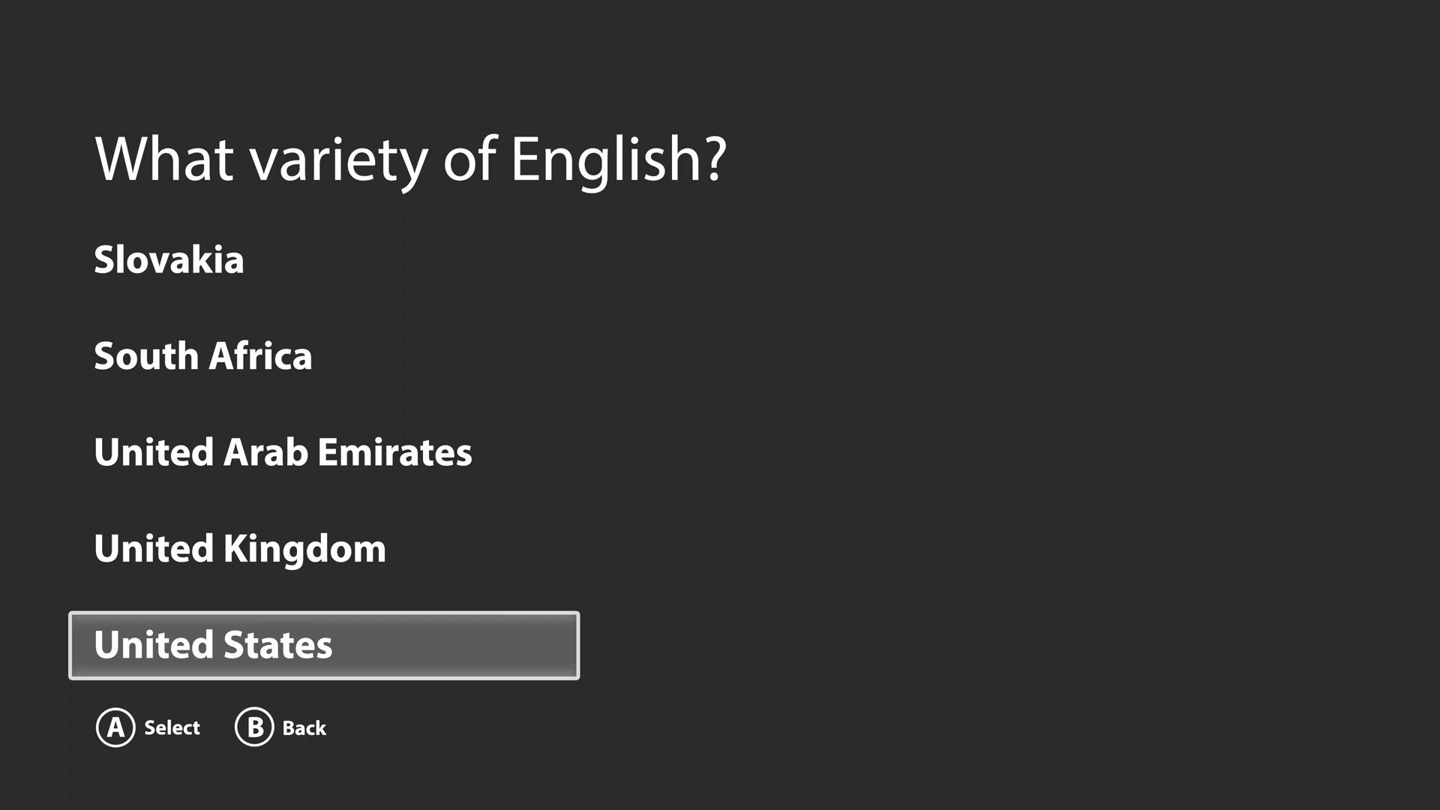
left_click(324, 645)
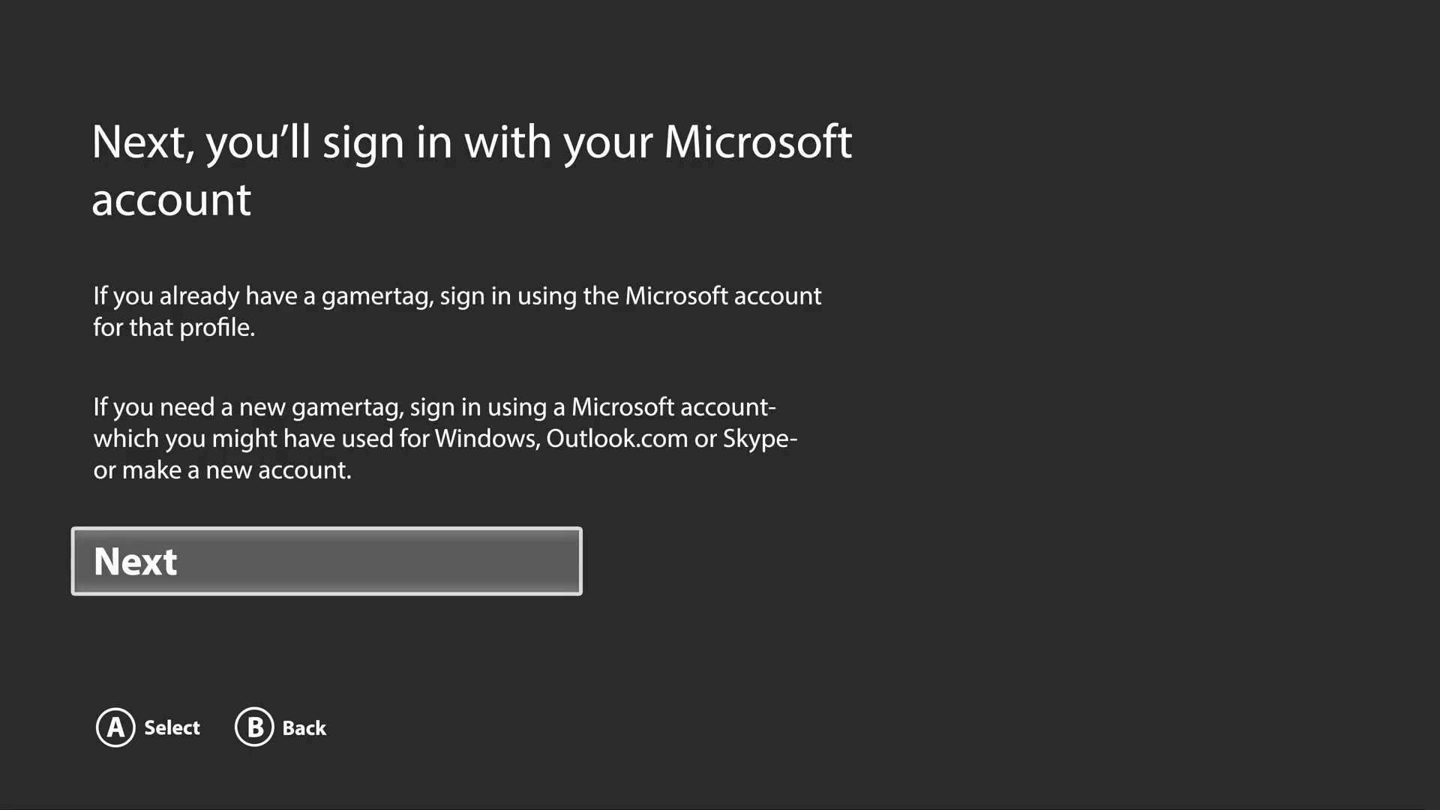
left_click(325, 560)
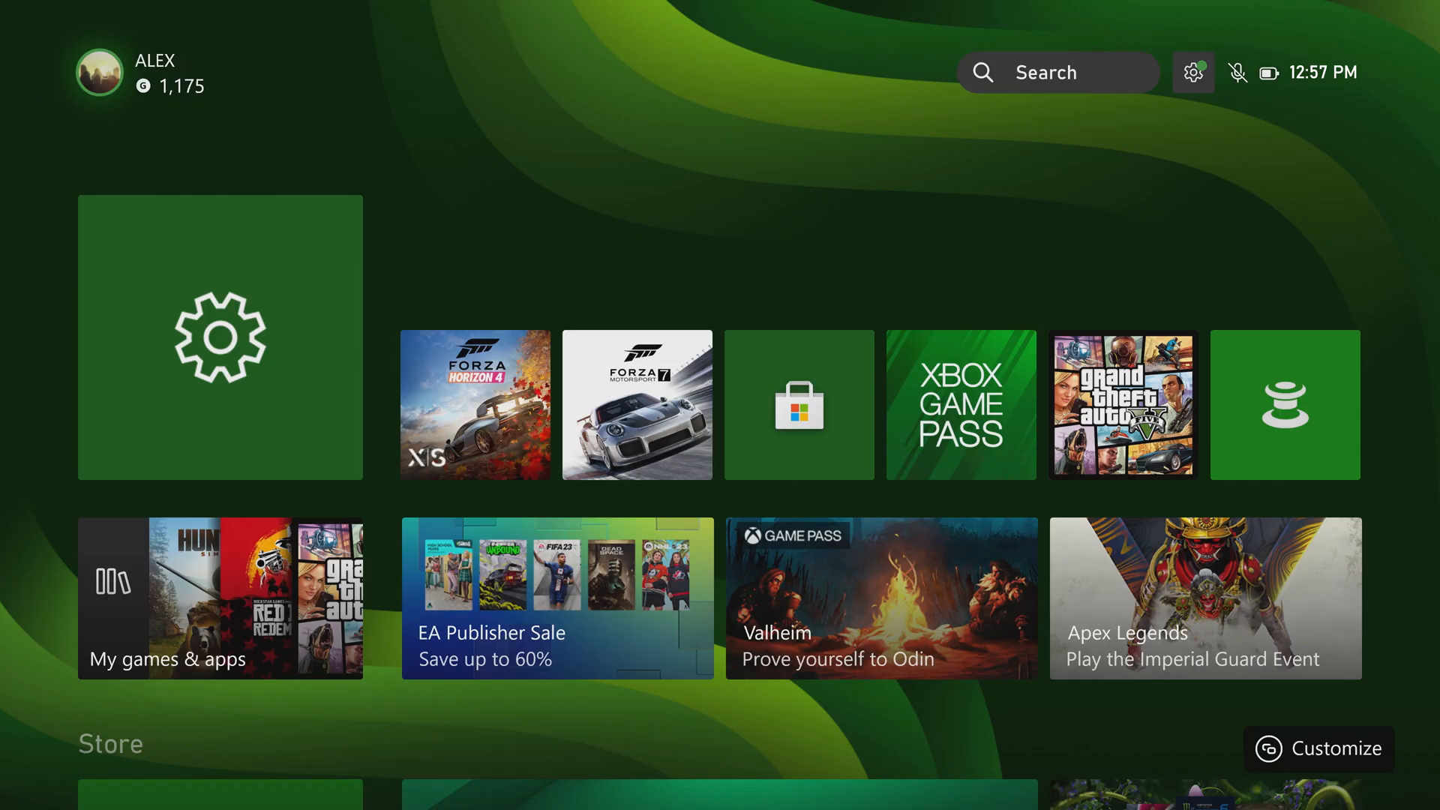